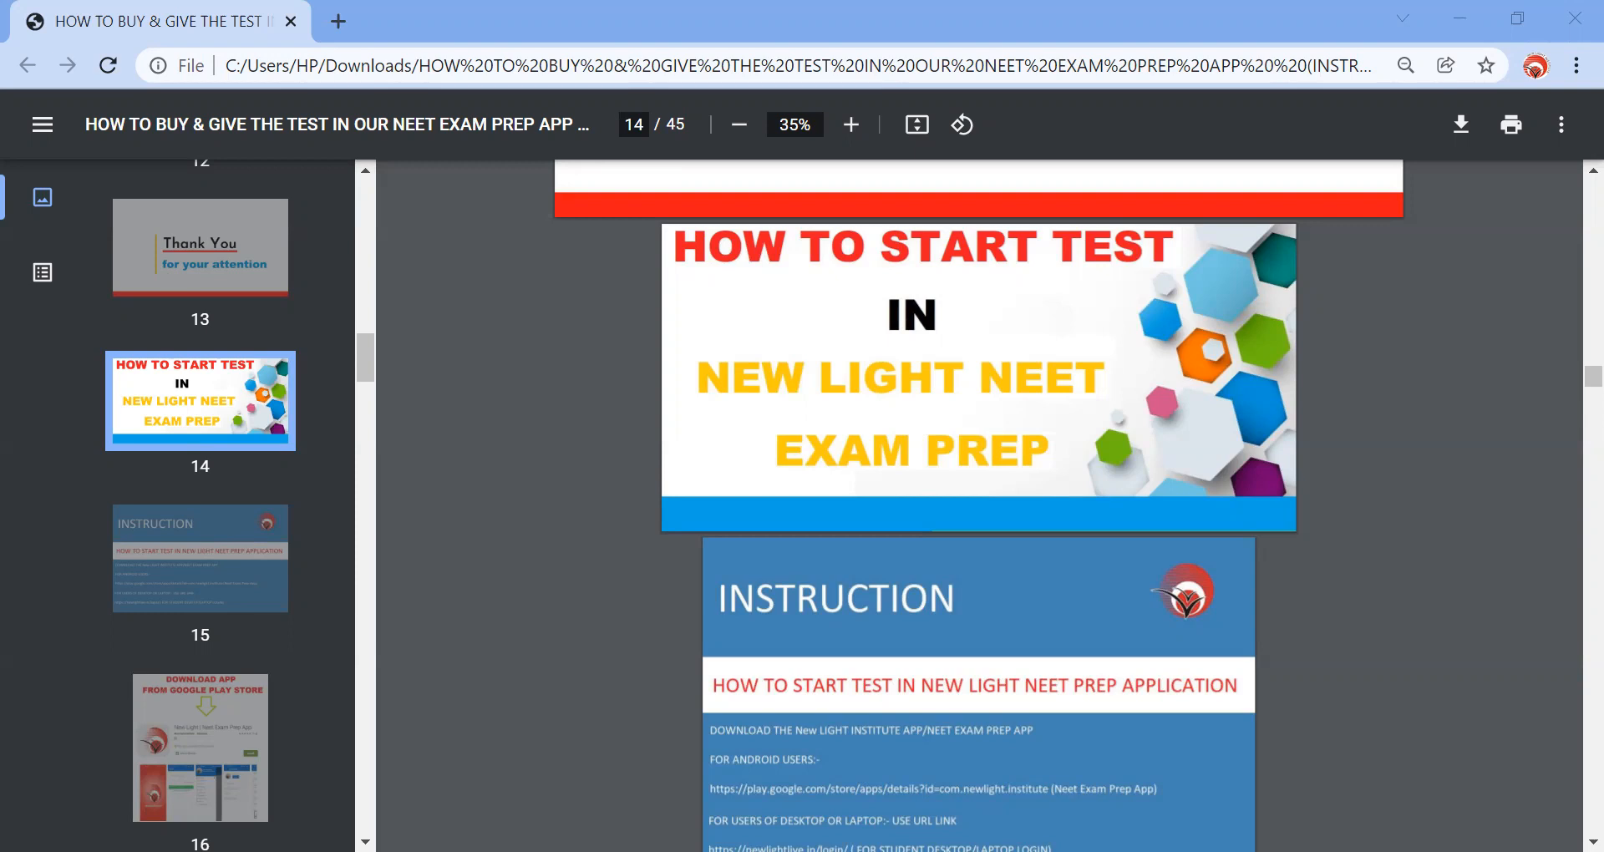
scroll(down, 3)
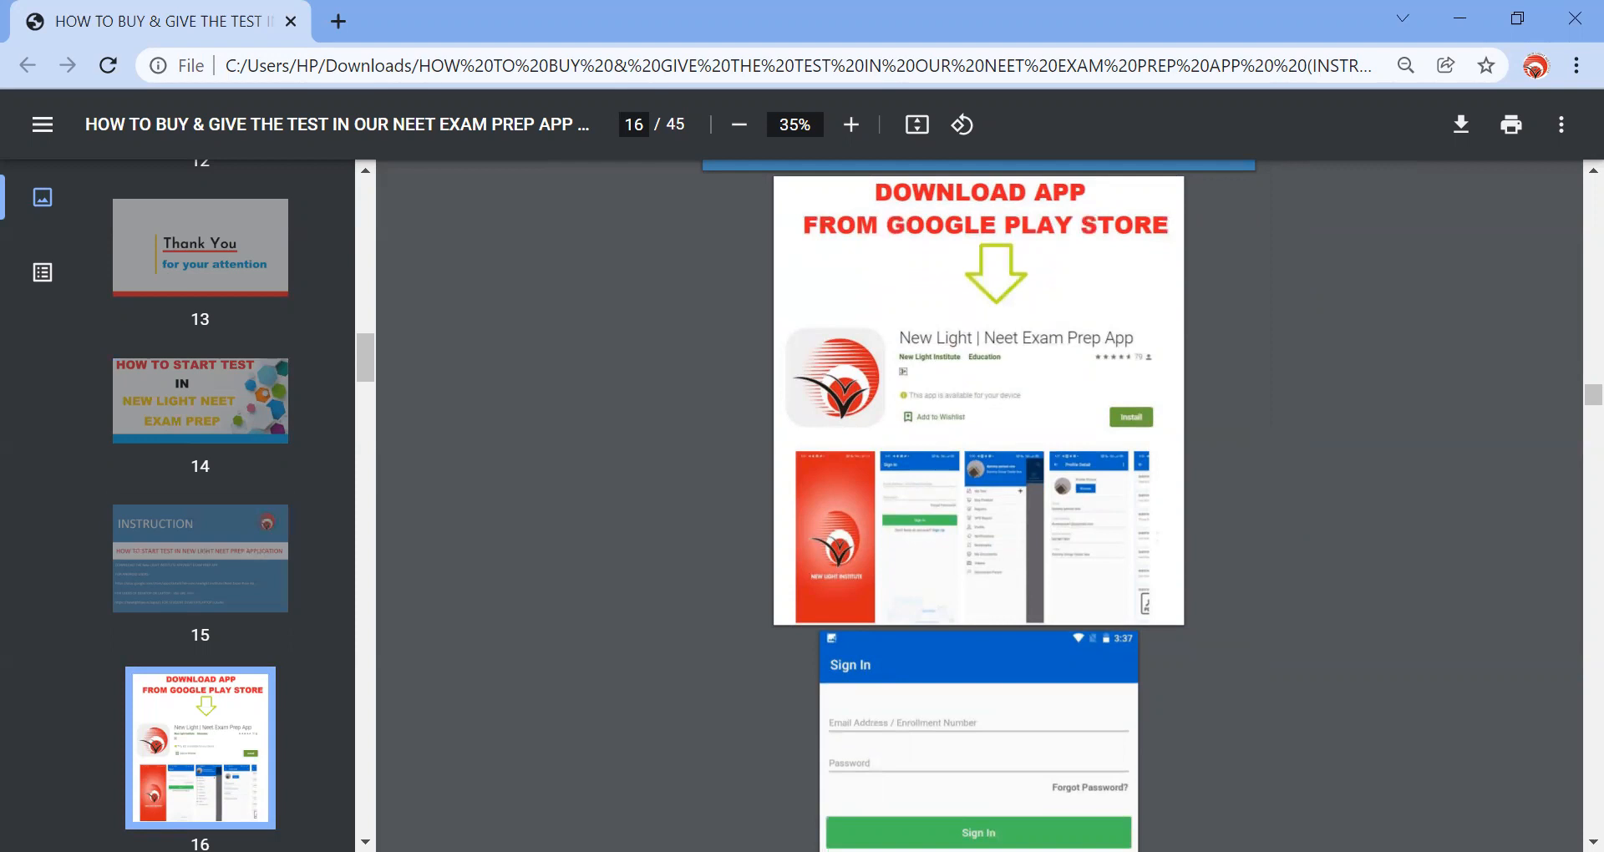
scroll(down, 3)
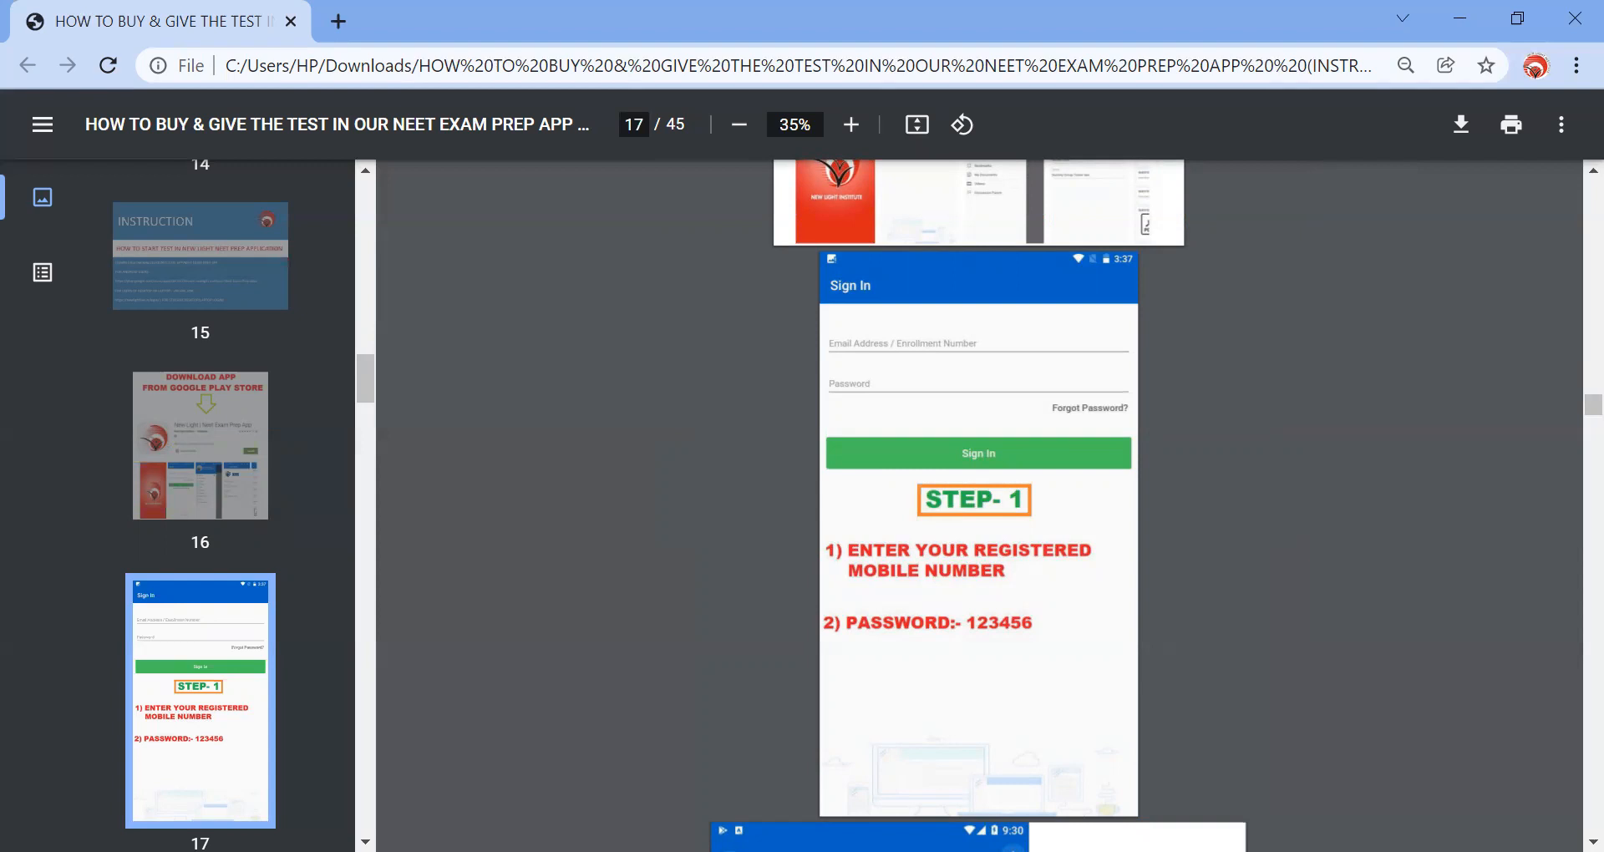
scroll(down, 3)
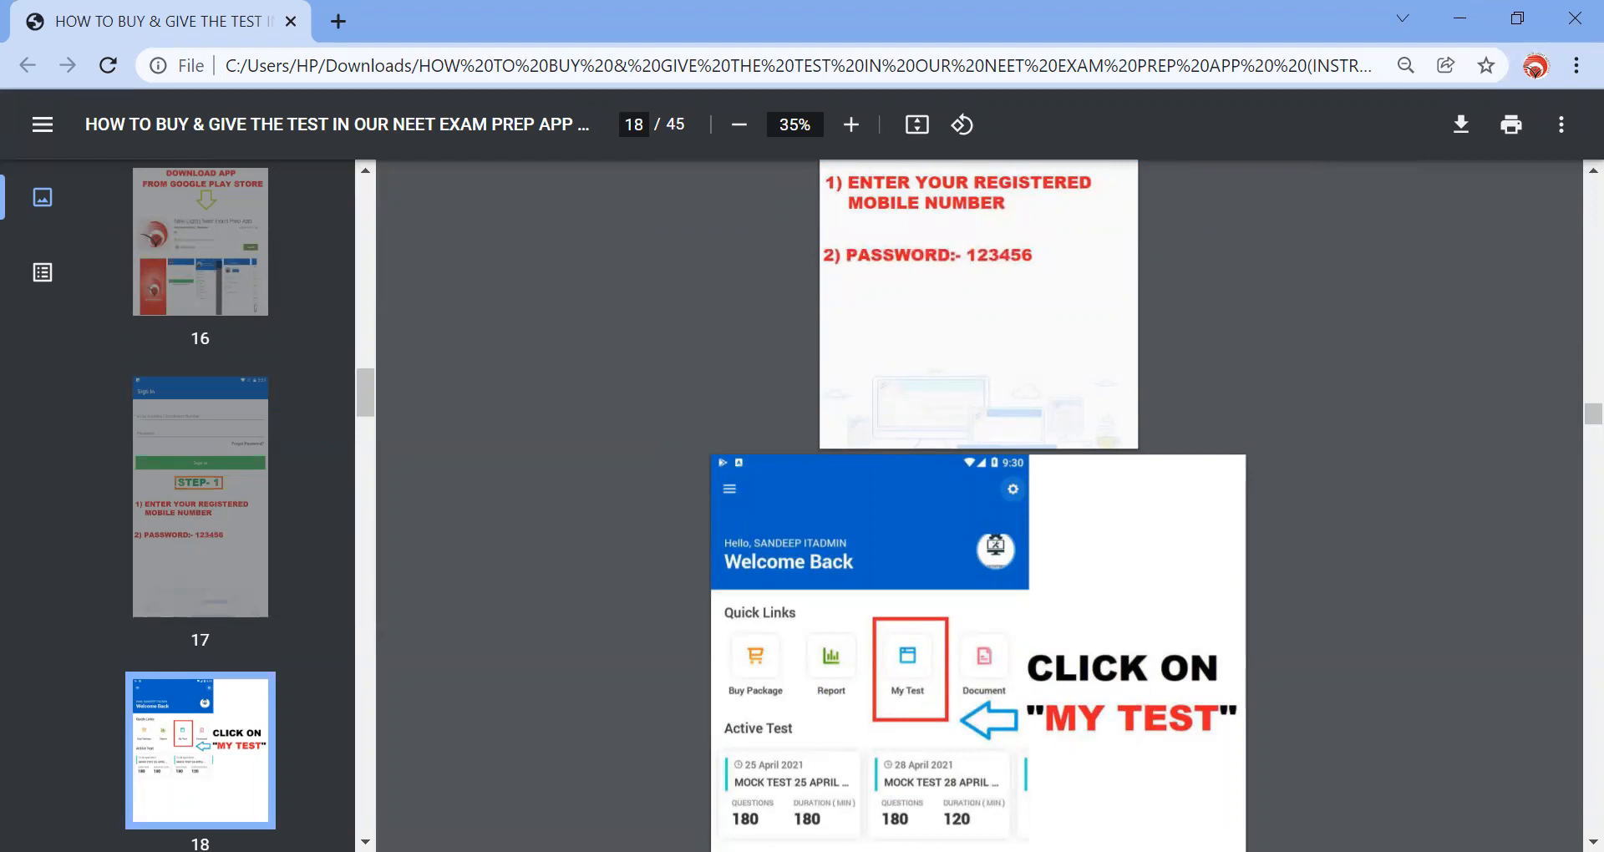
scroll(down, 3)
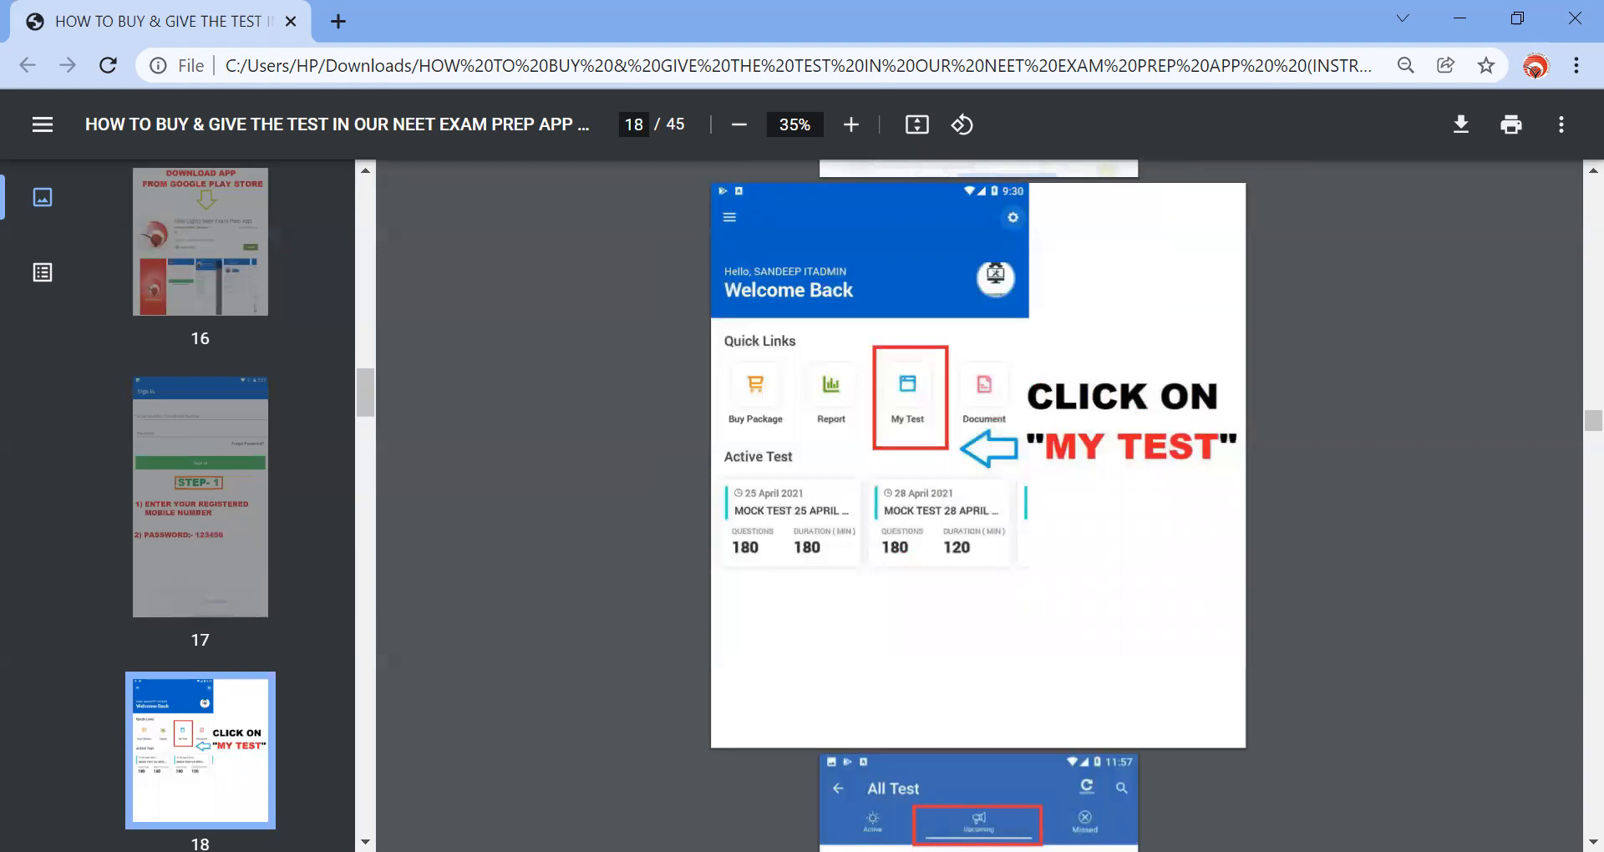
scroll(down, 3)
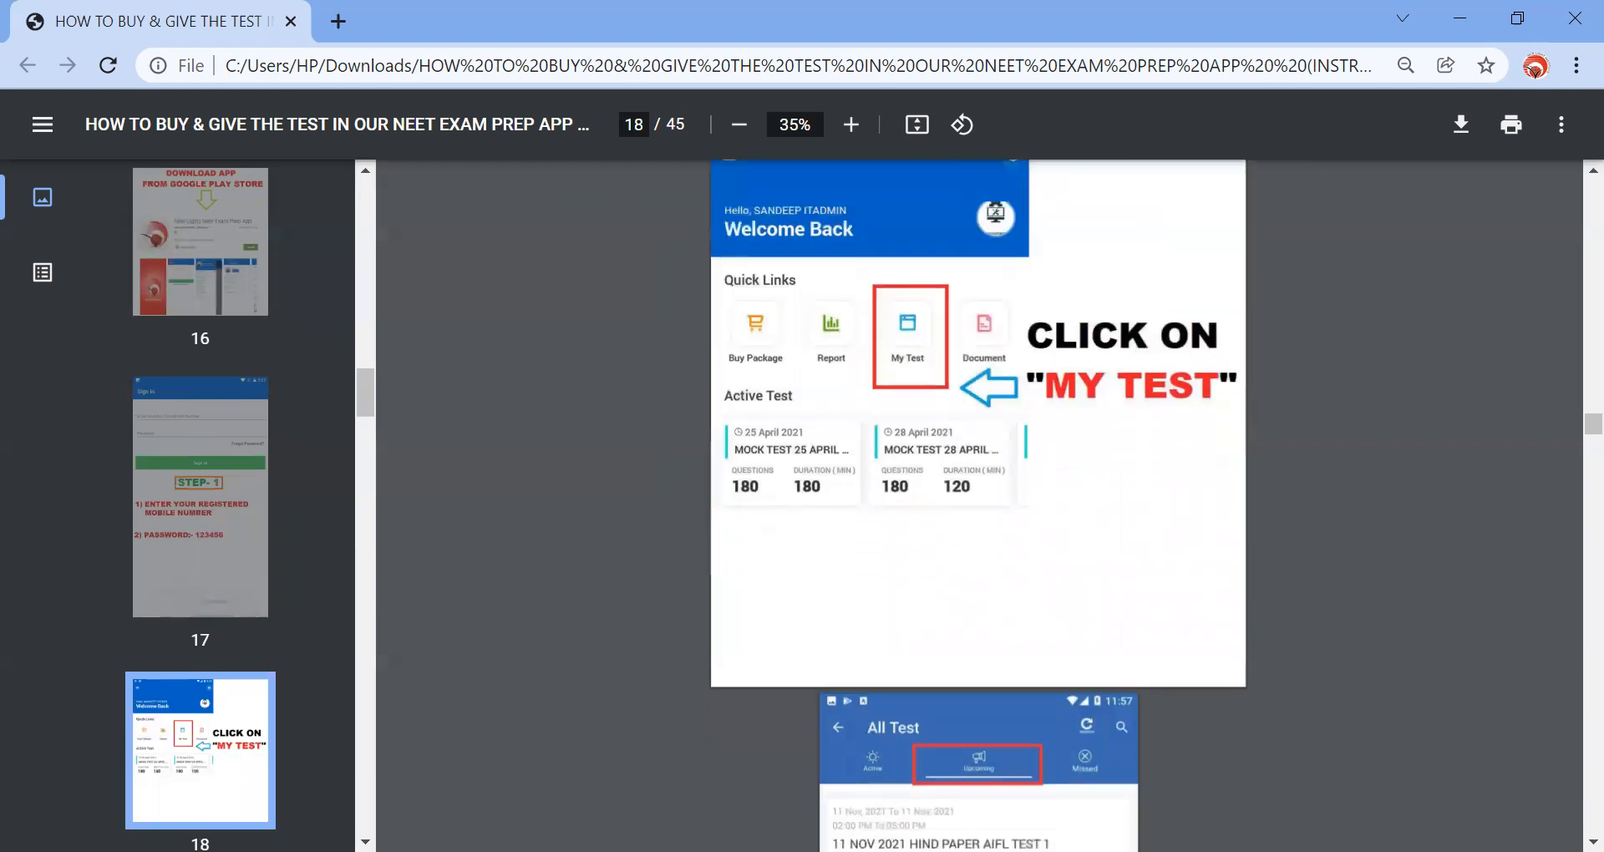
scroll(down, 3)
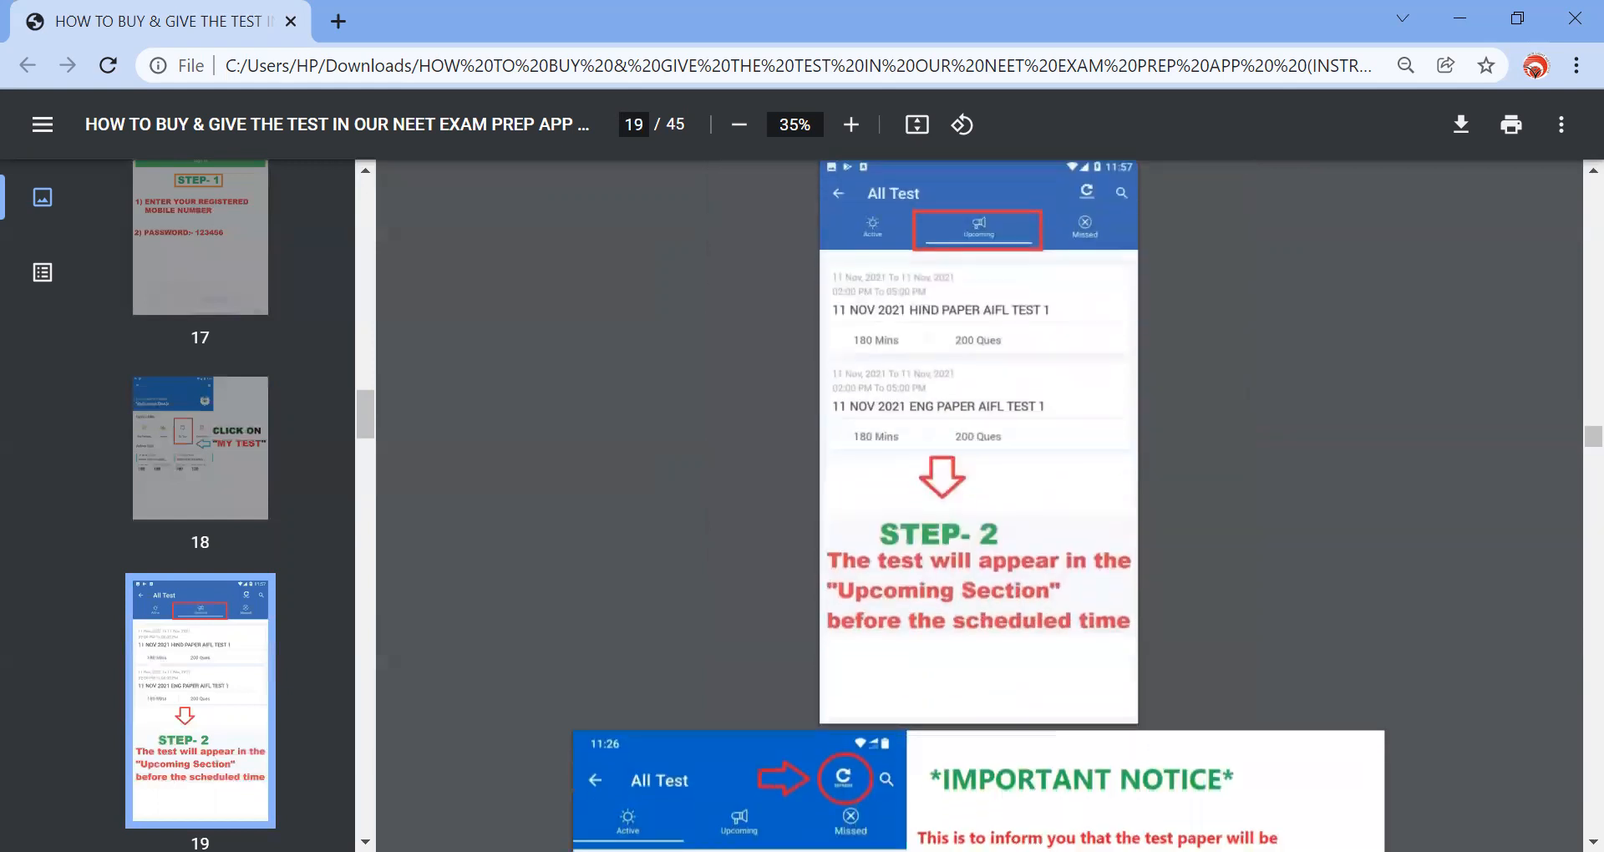
scroll(up, 3)
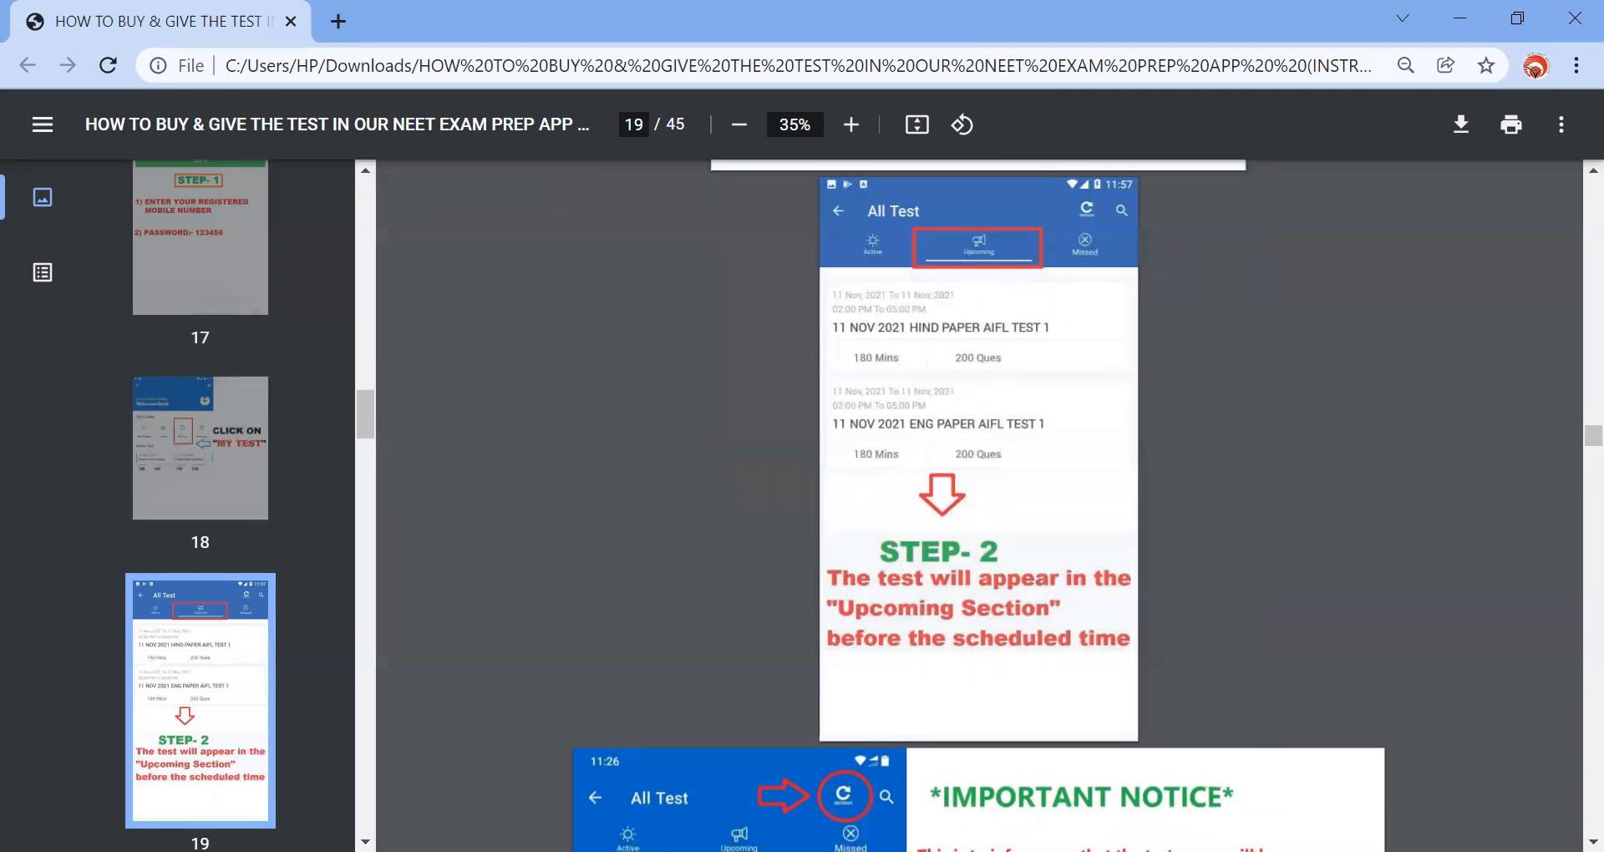
scroll(down, 3)
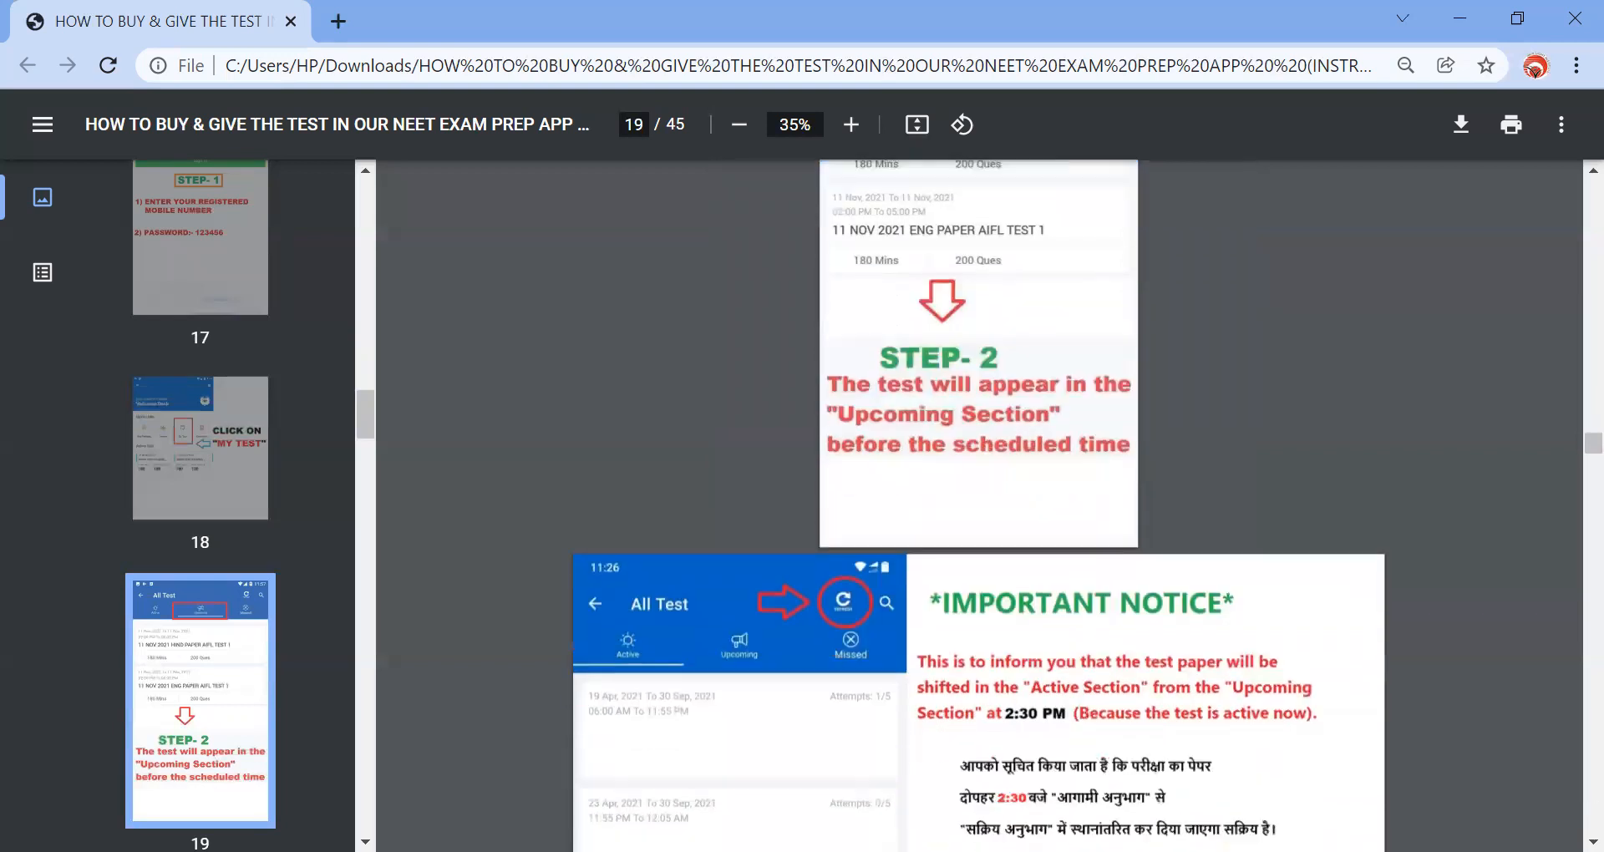
scroll(down, 3)
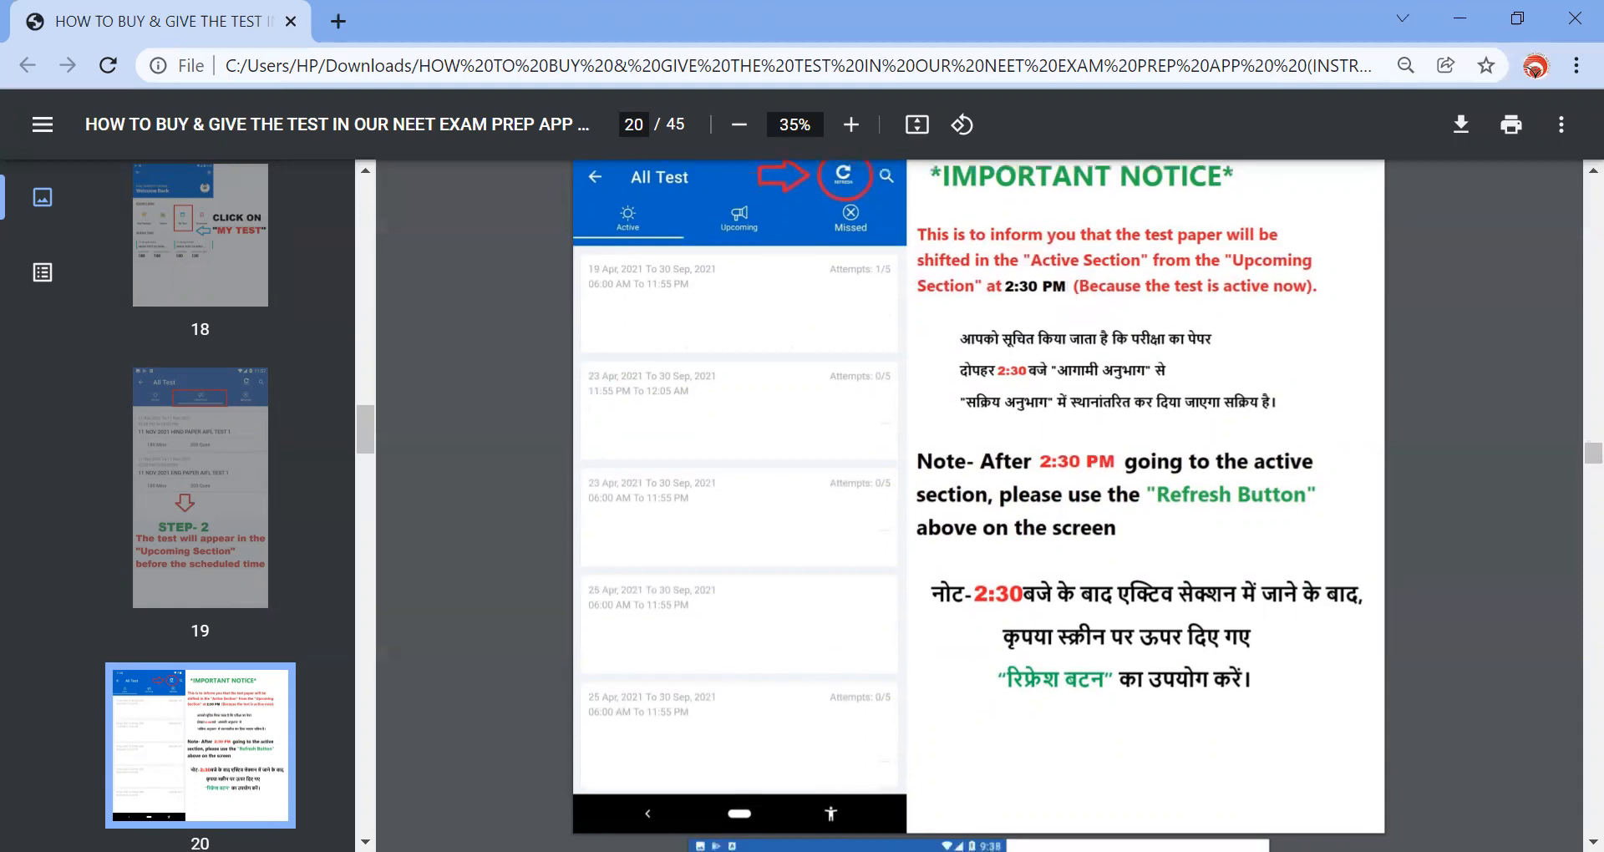
scroll(down, 3)
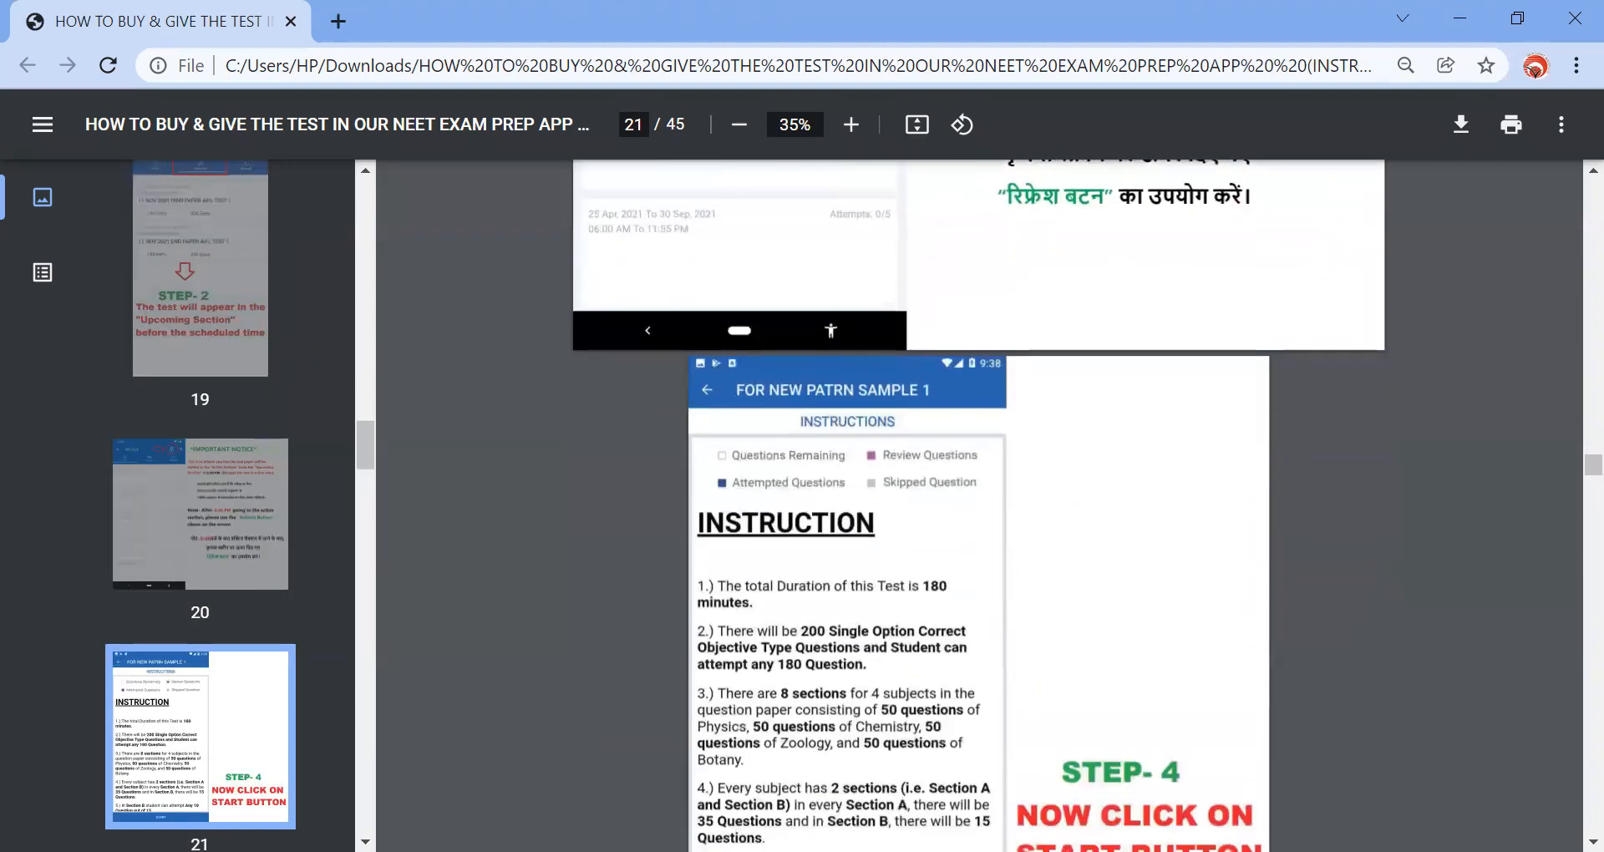
scroll(down, 3)
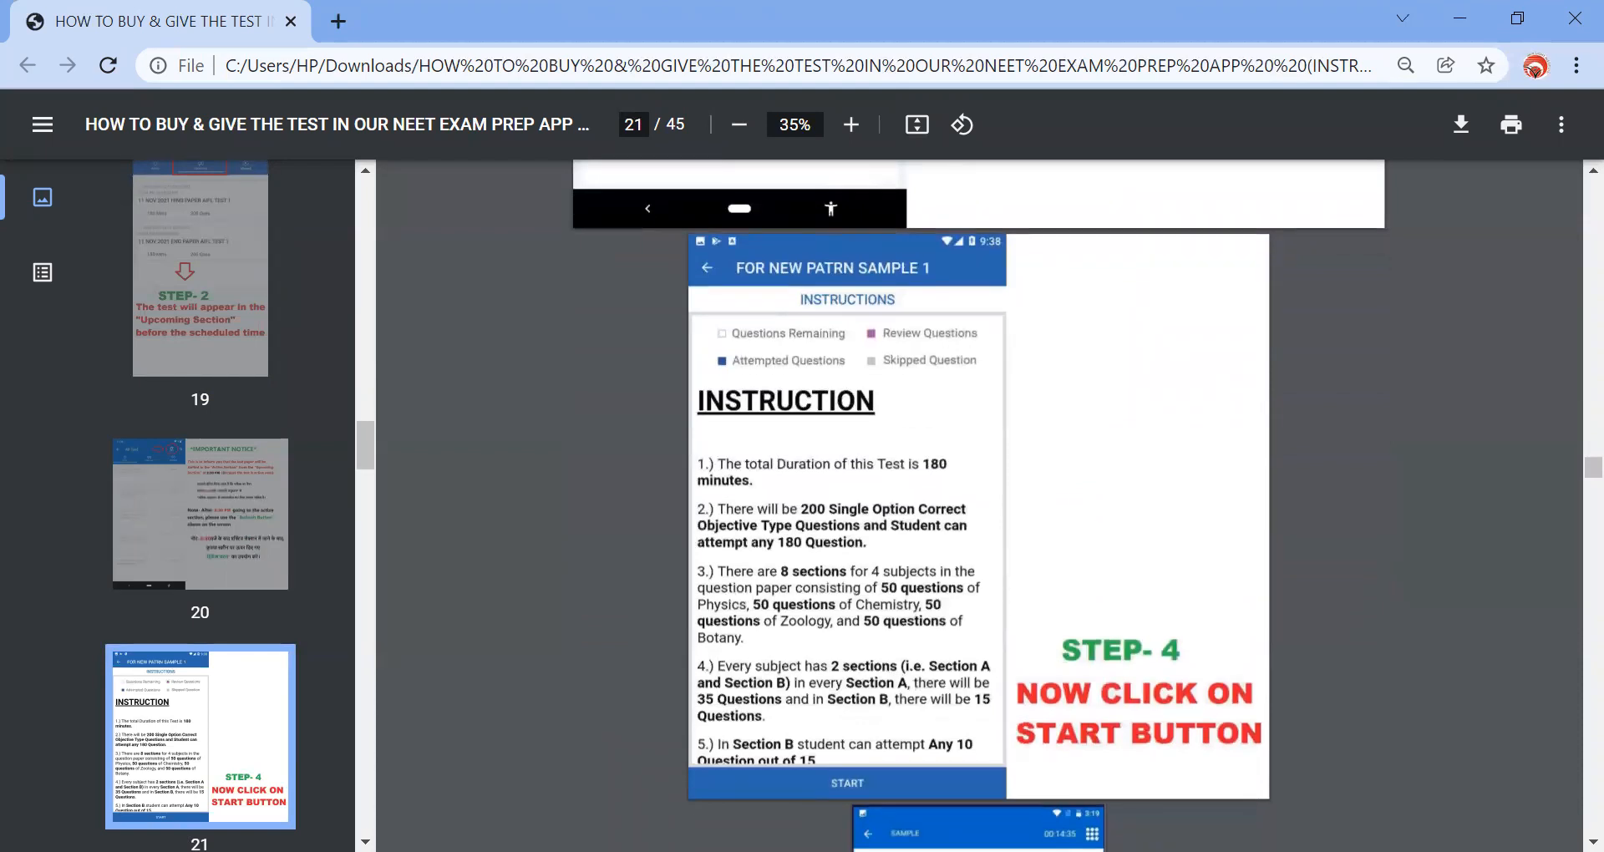
scroll(down, 3)
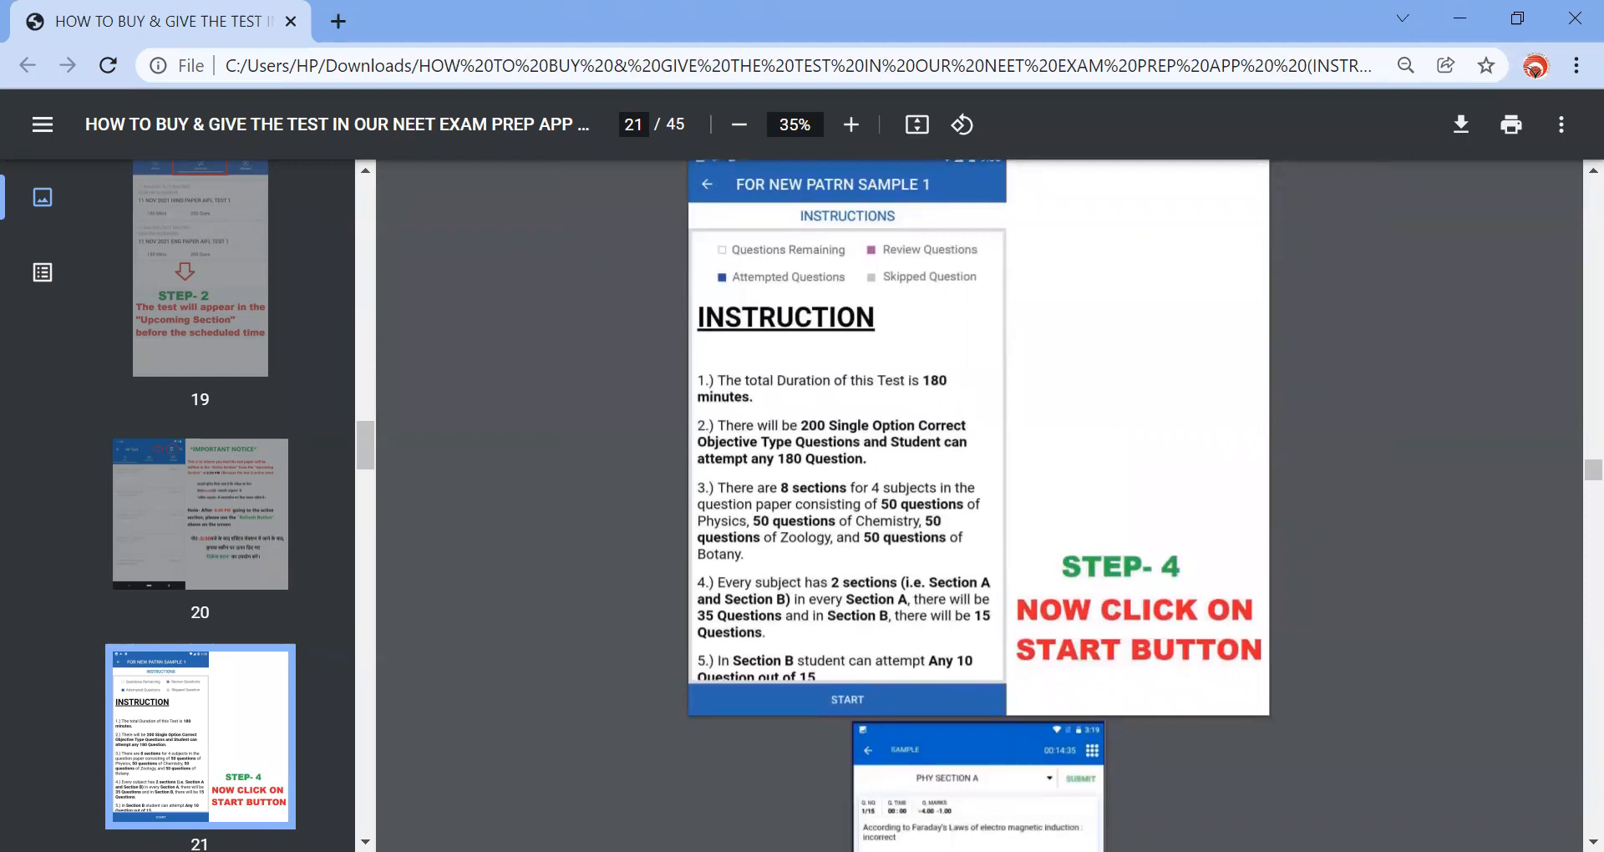
scroll(down, 3)
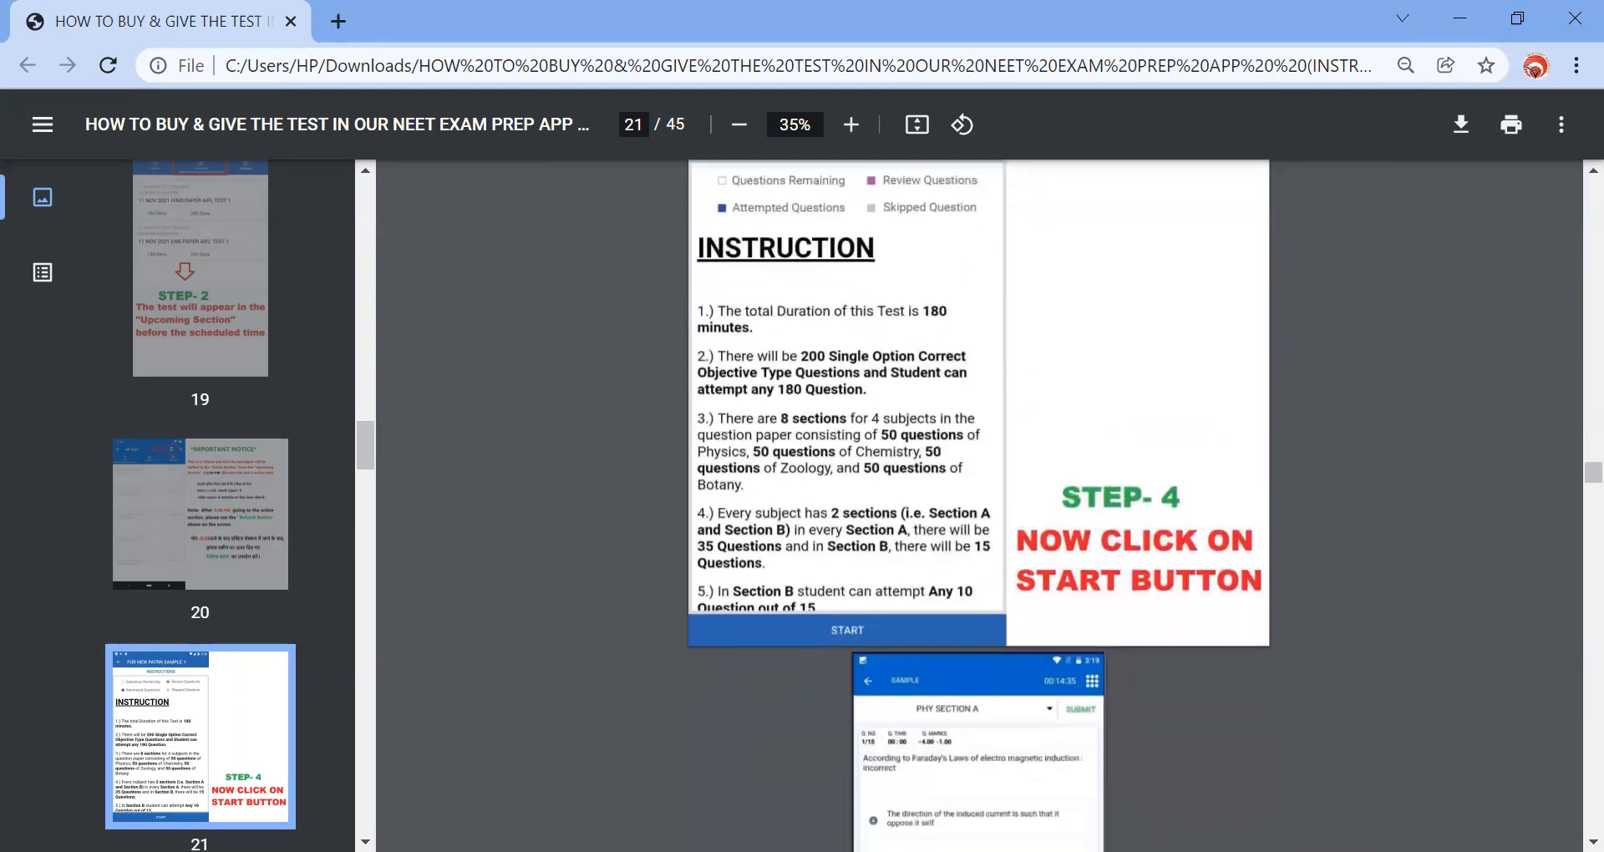
scroll(down, 3)
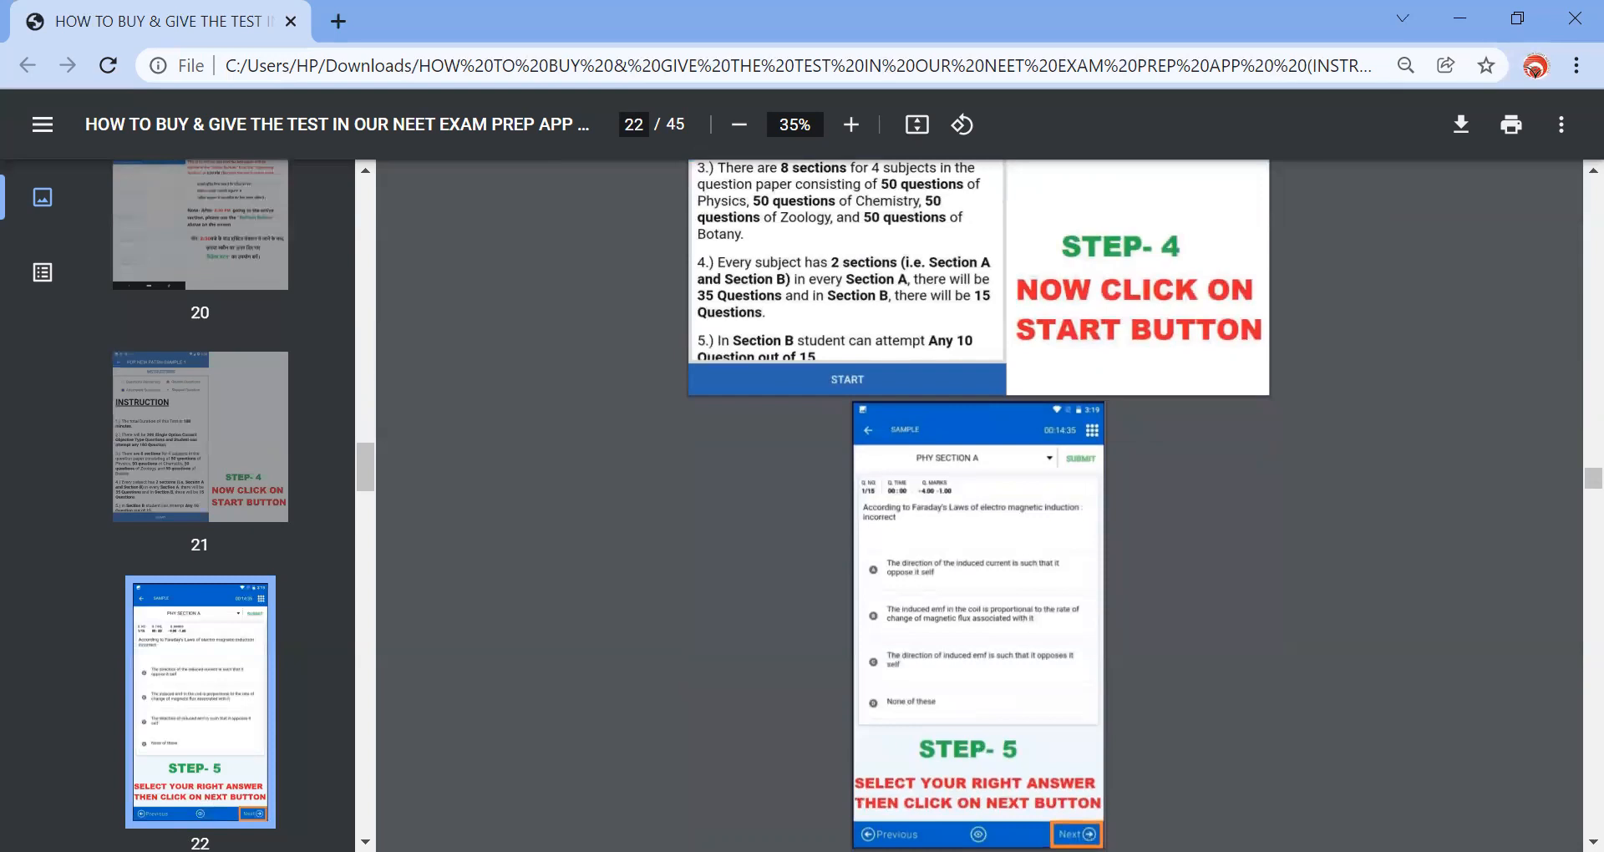
scroll(down, 3)
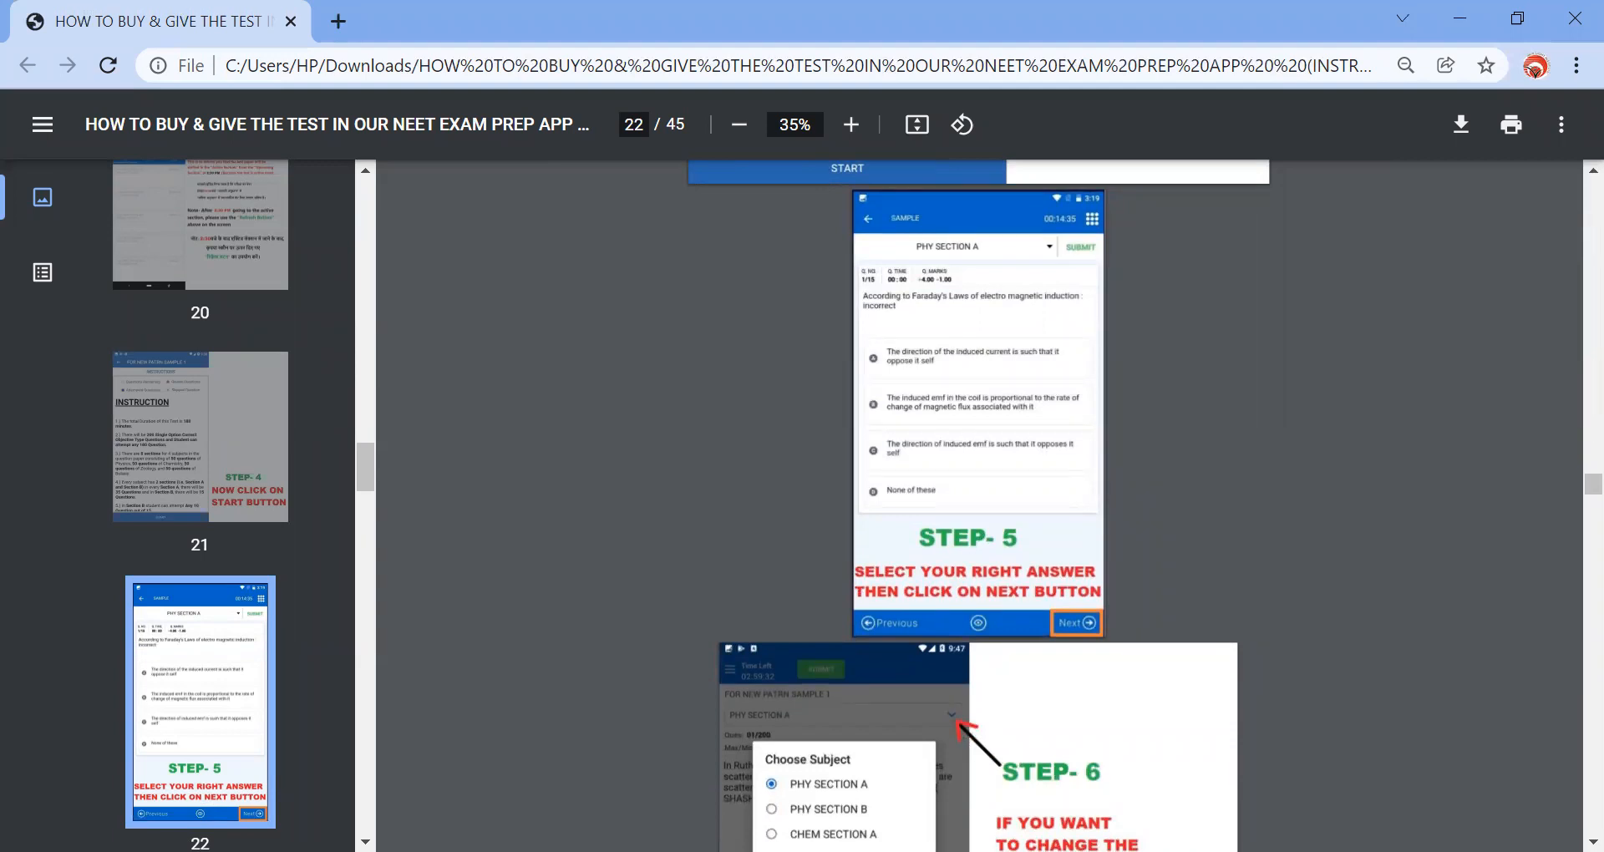
scroll(down, 3)
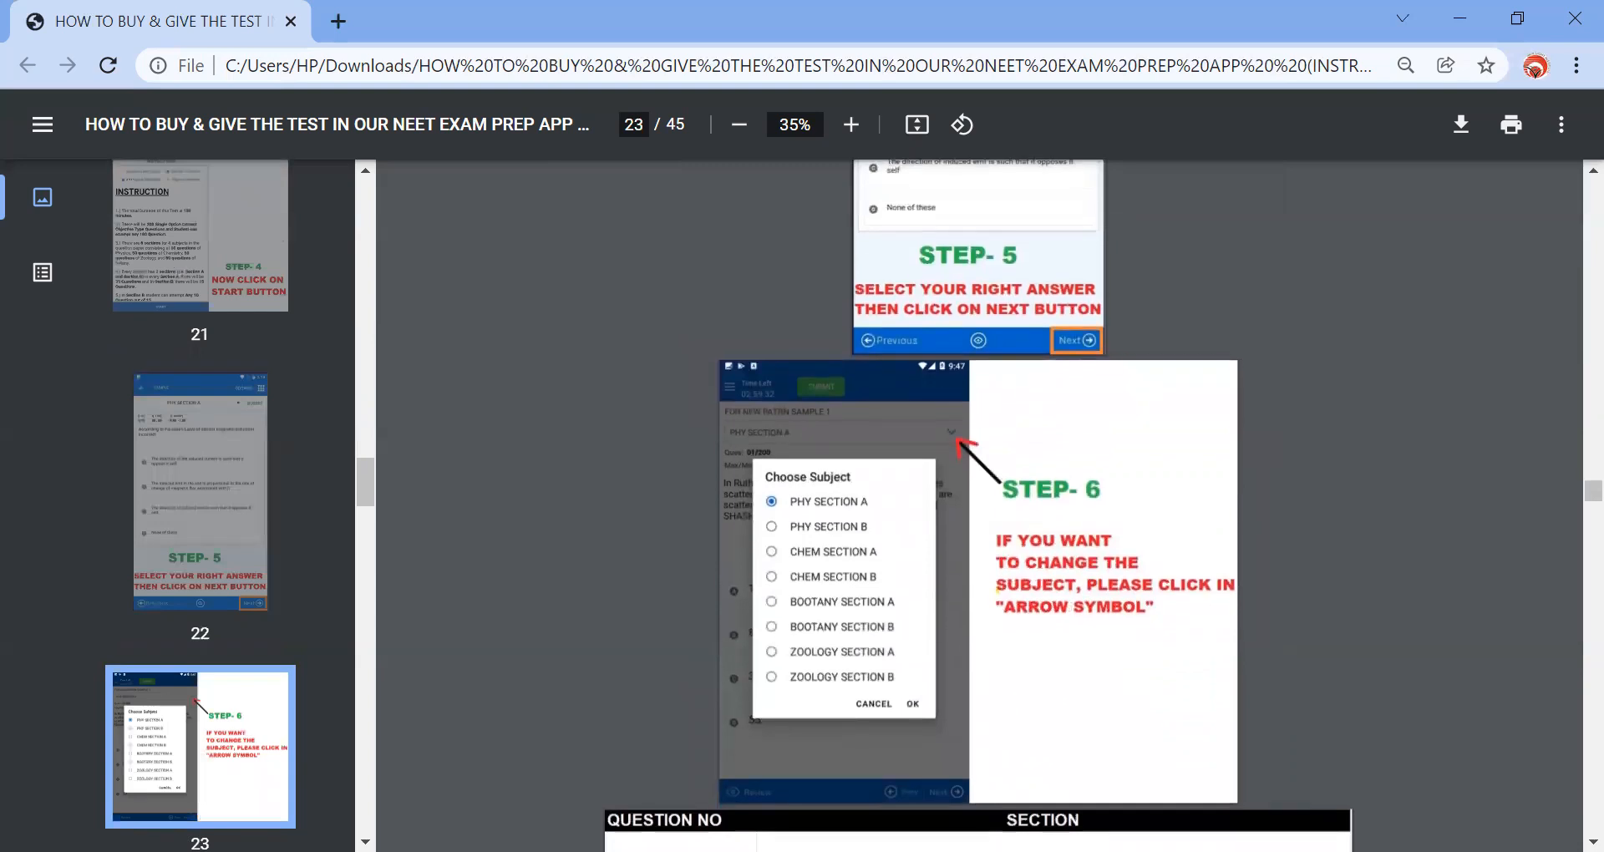
scroll(down, 3)
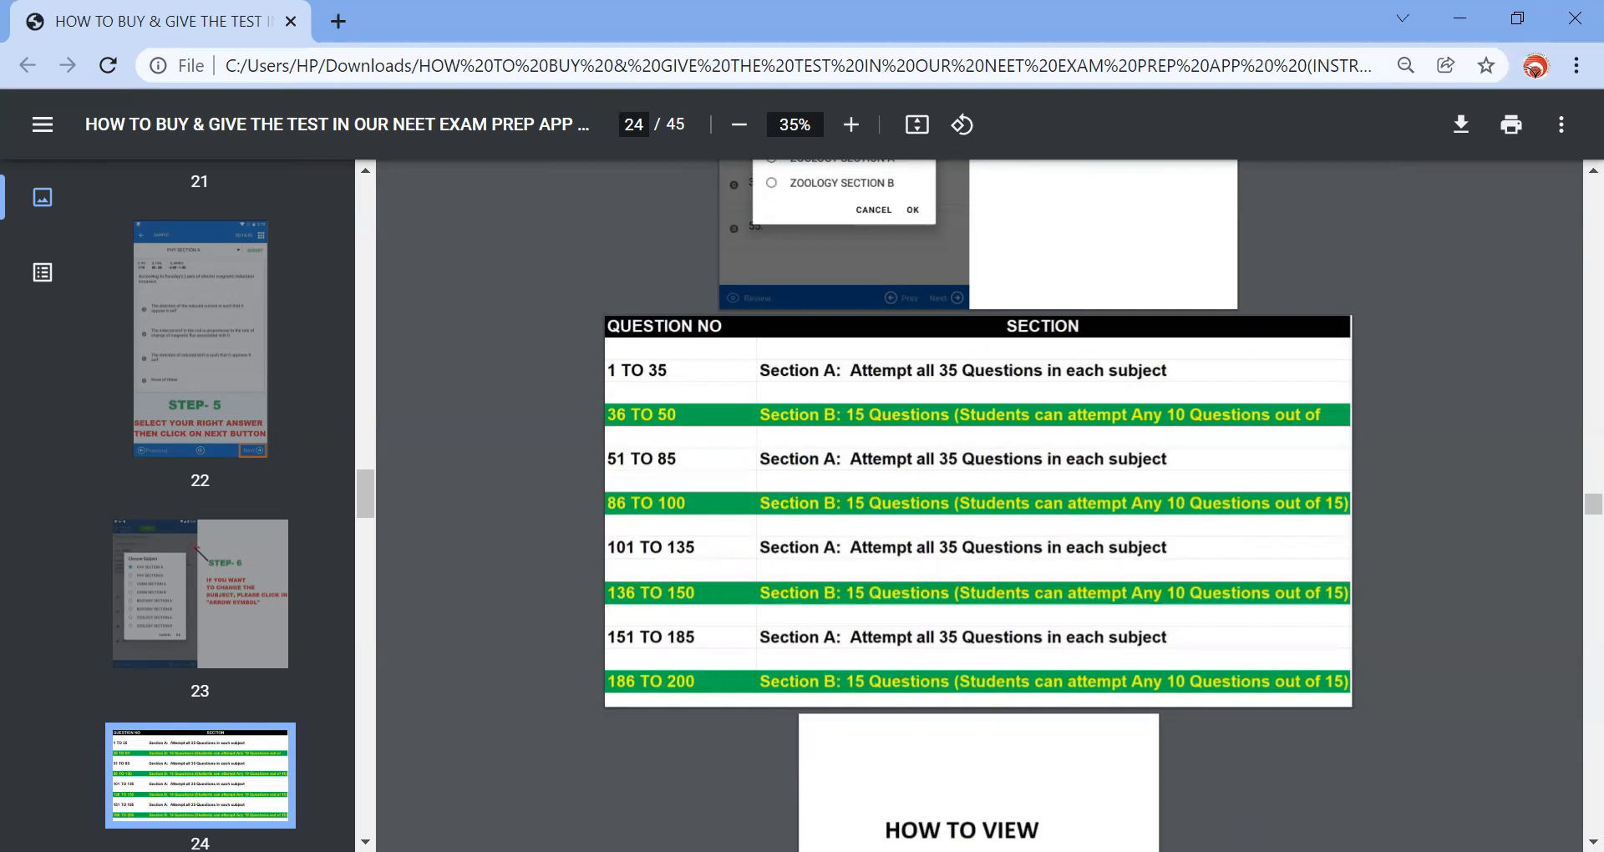
scroll(down, 3)
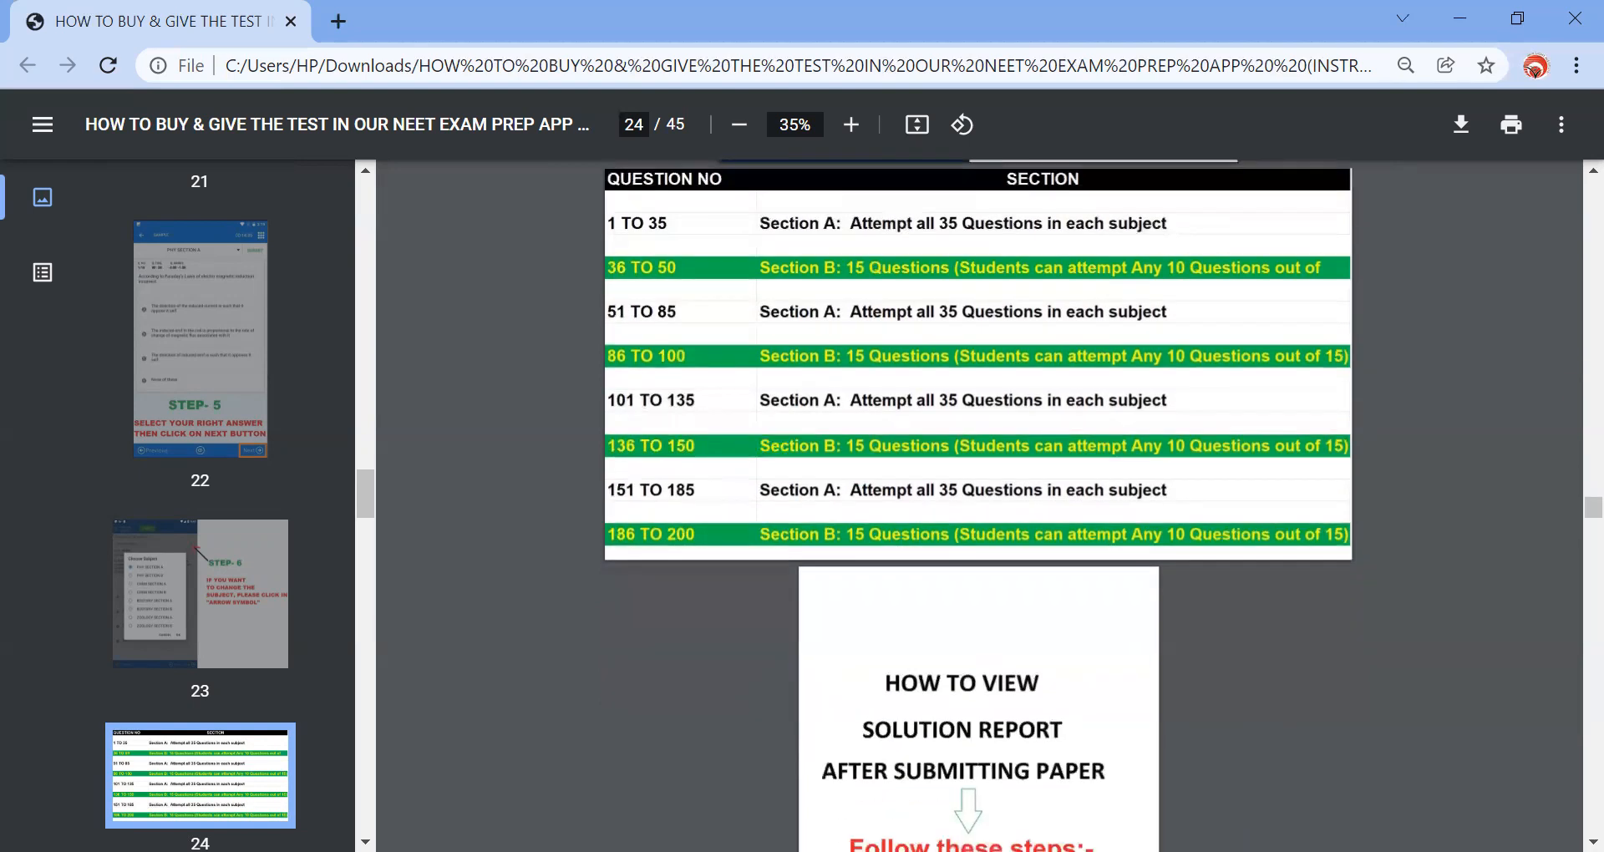
scroll(down, 3)
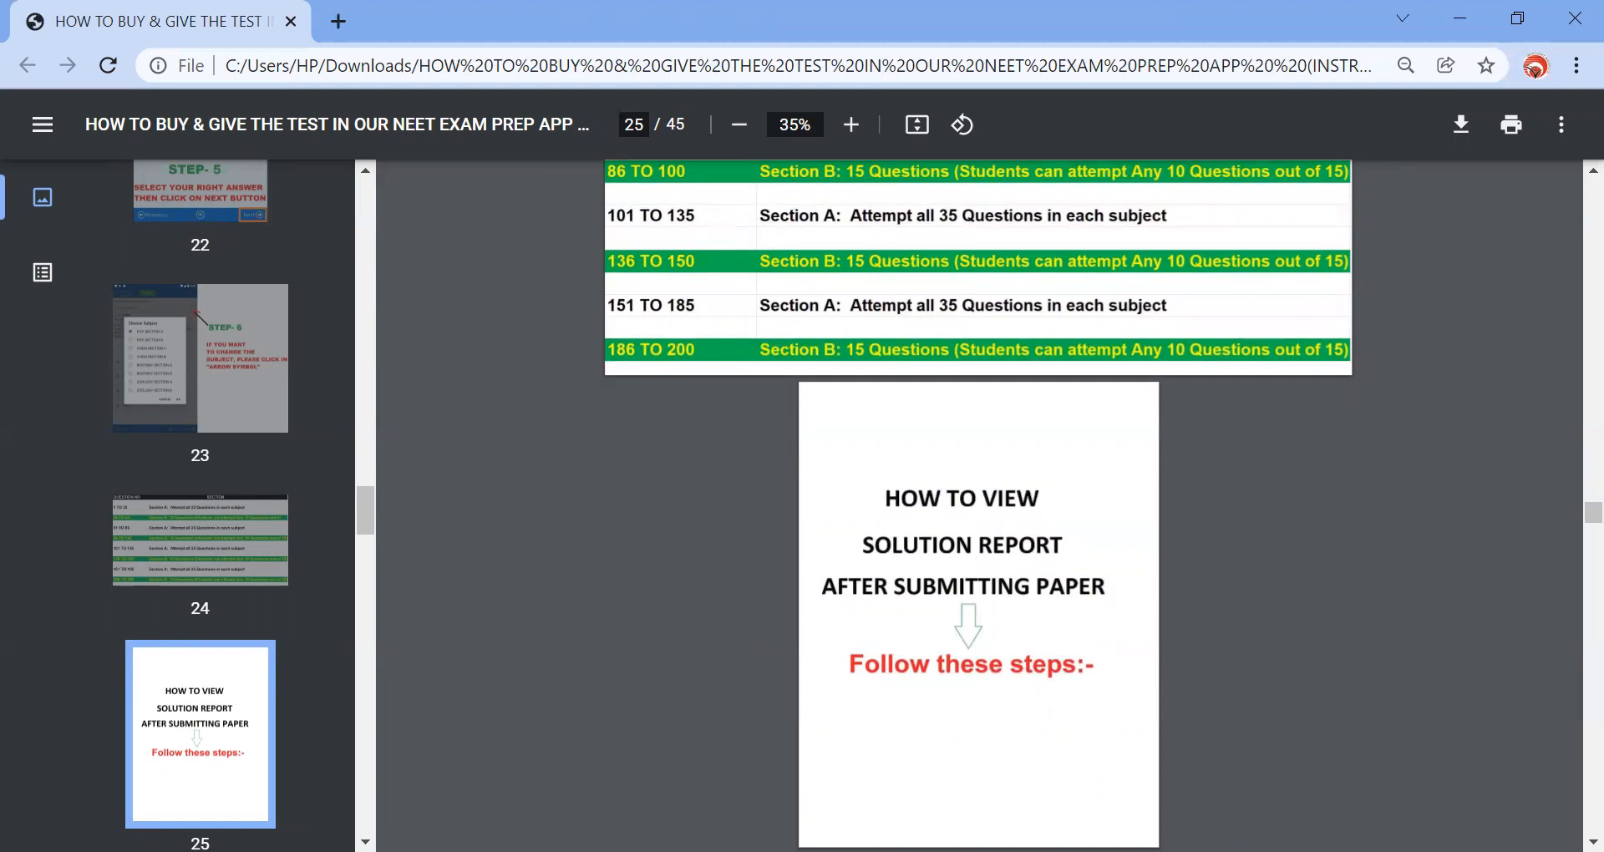
scroll(down, 3)
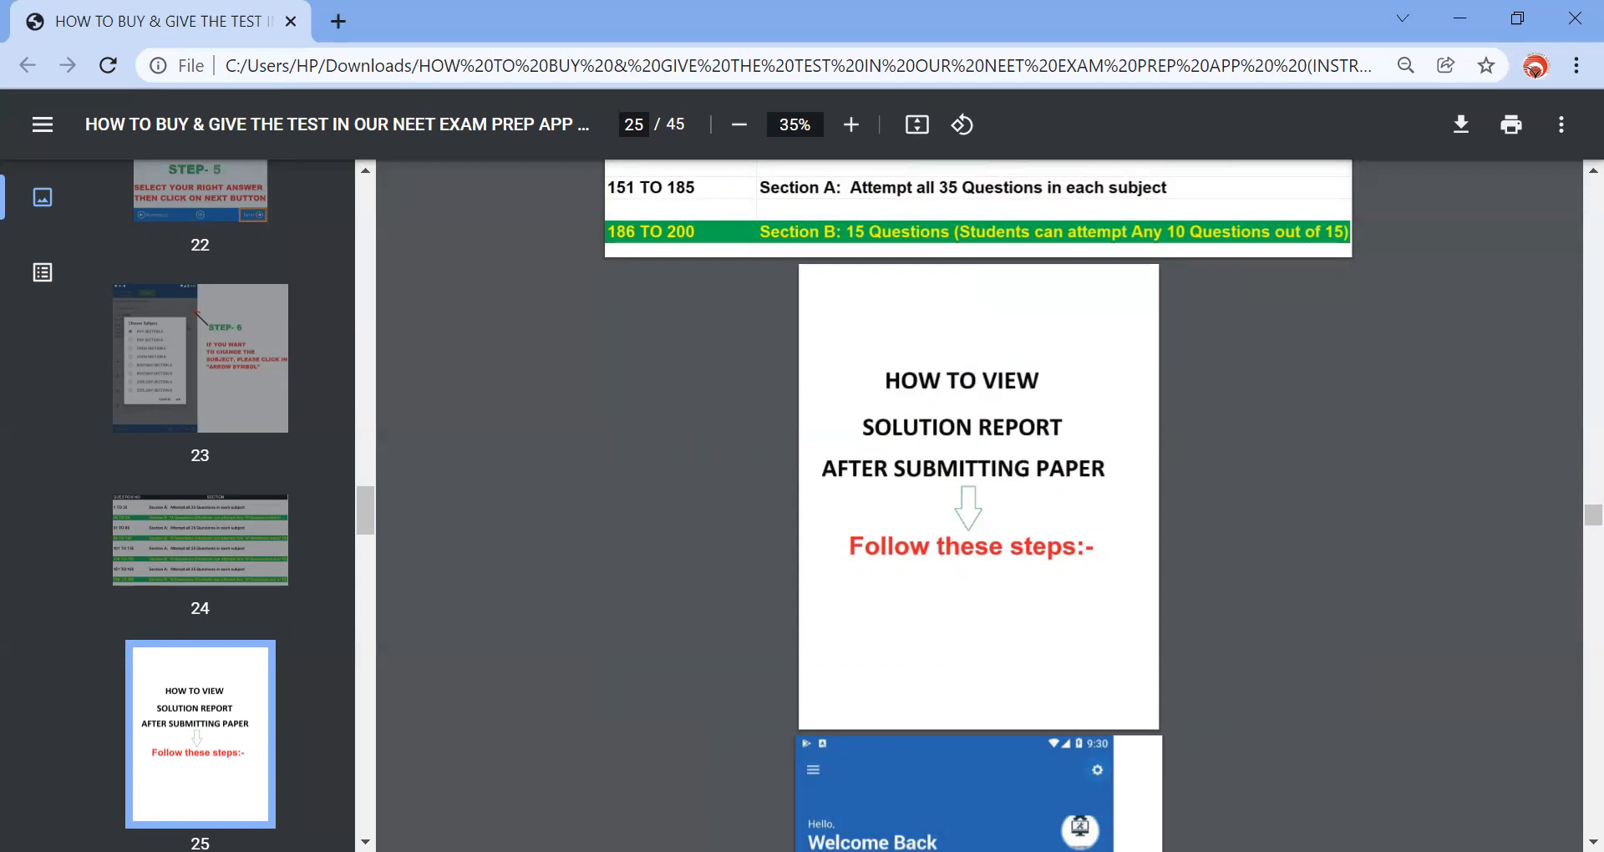
scroll(down, 3)
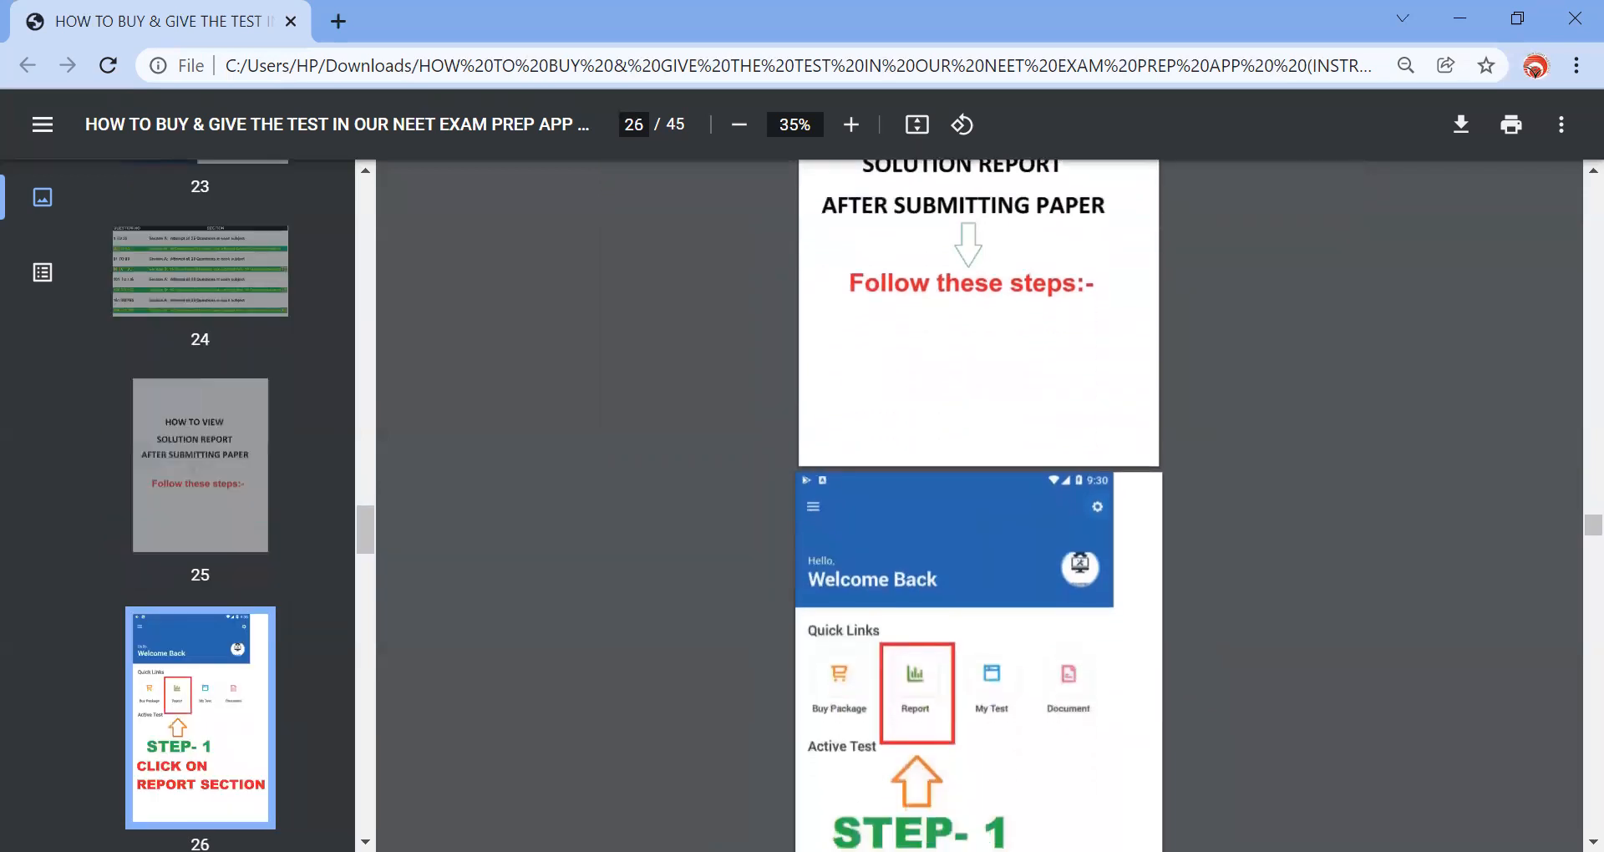
scroll(down, 3)
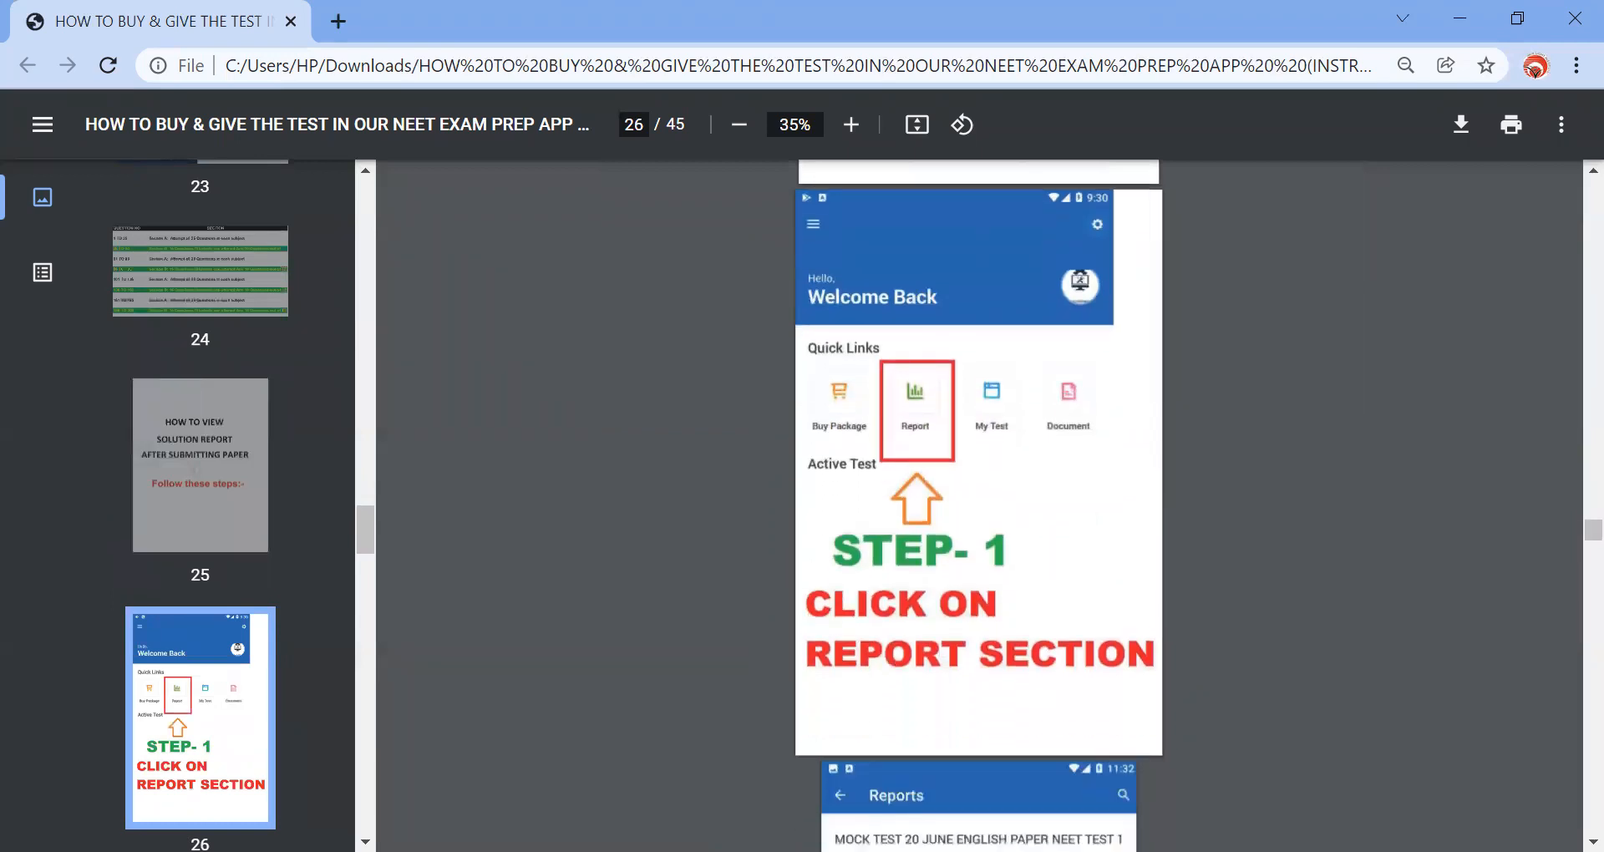
scroll(down, 3)
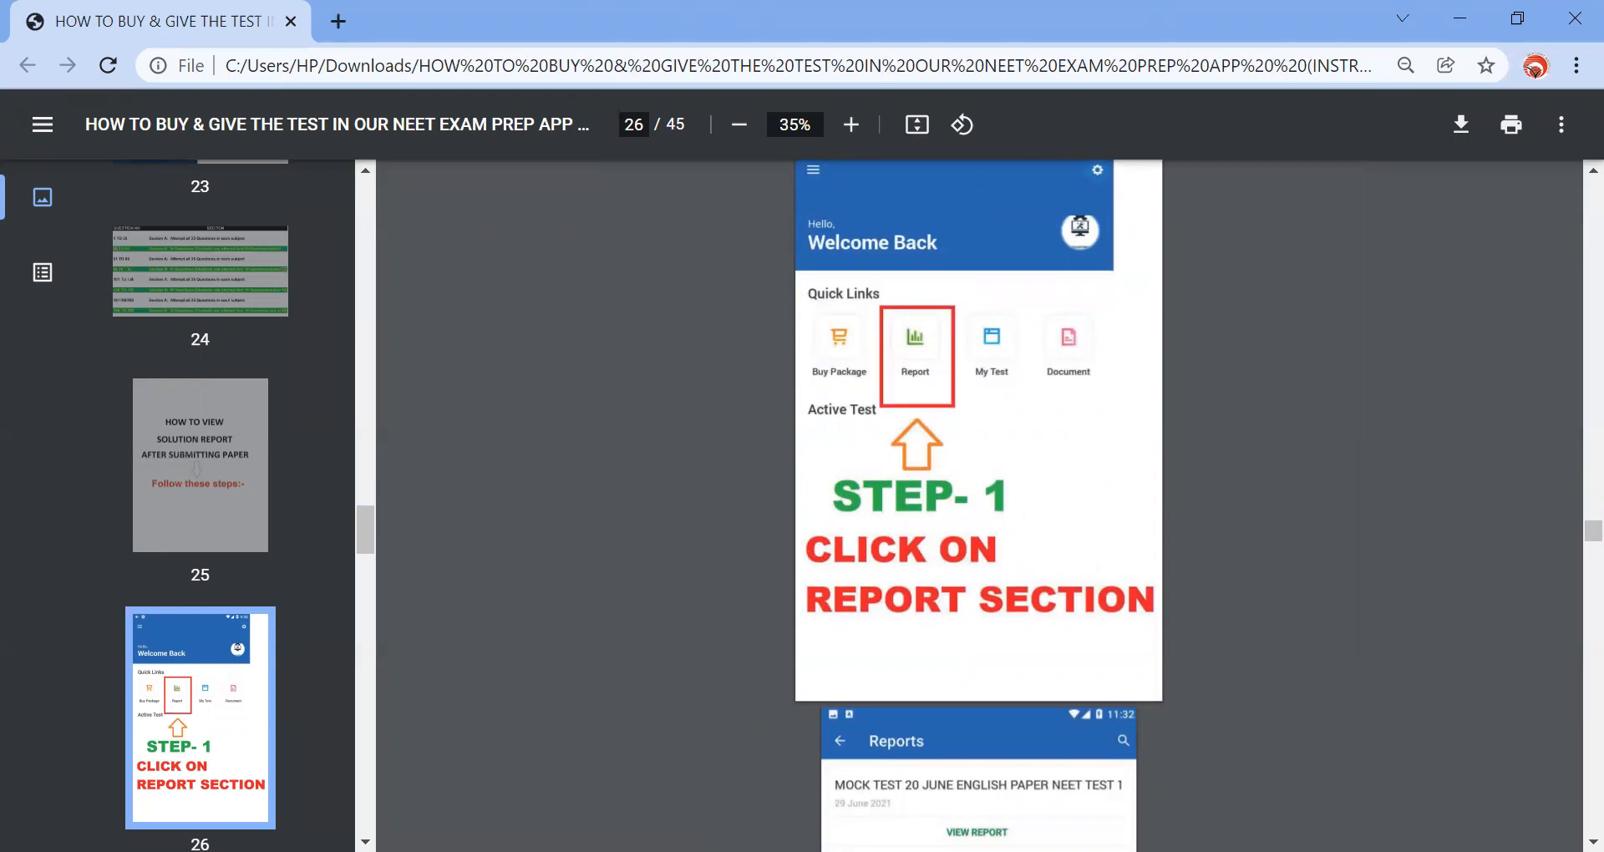
scroll(down, 3)
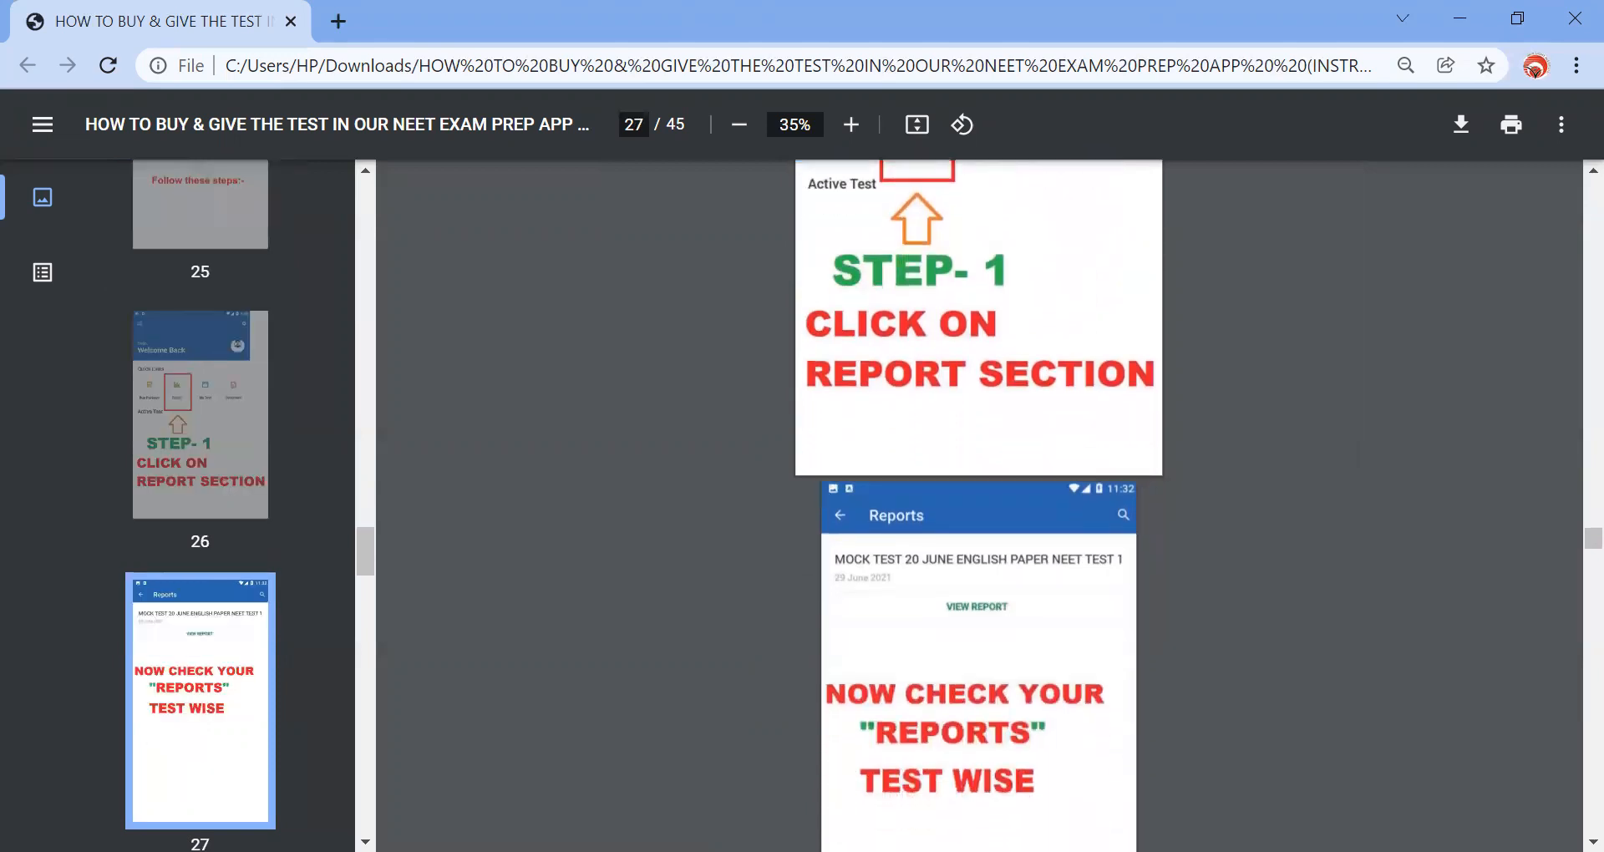
scroll(down, 3)
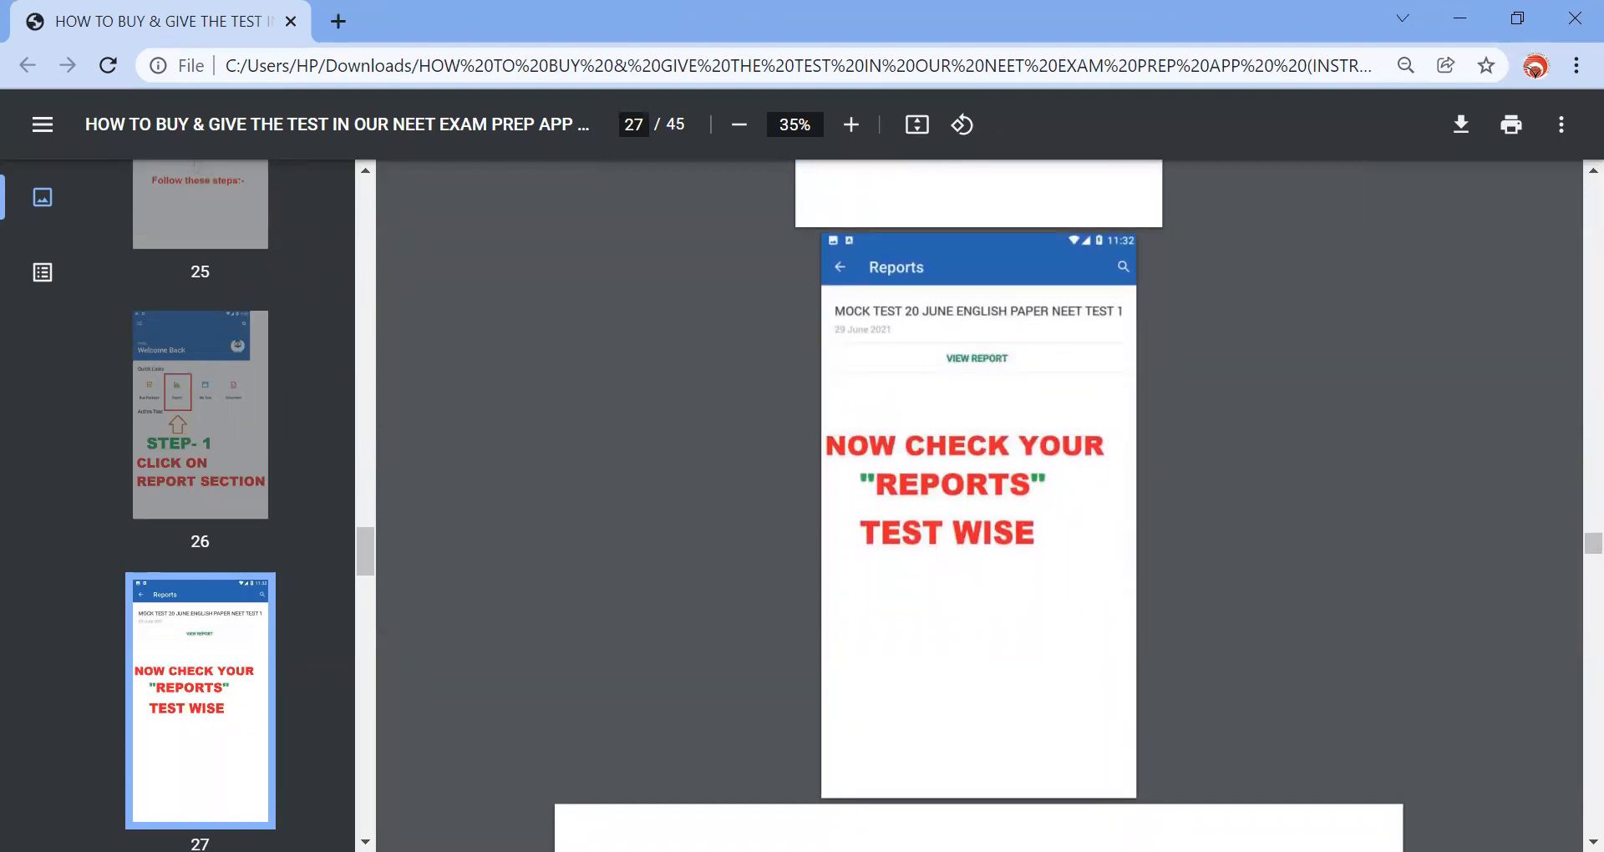
scroll(down, 3)
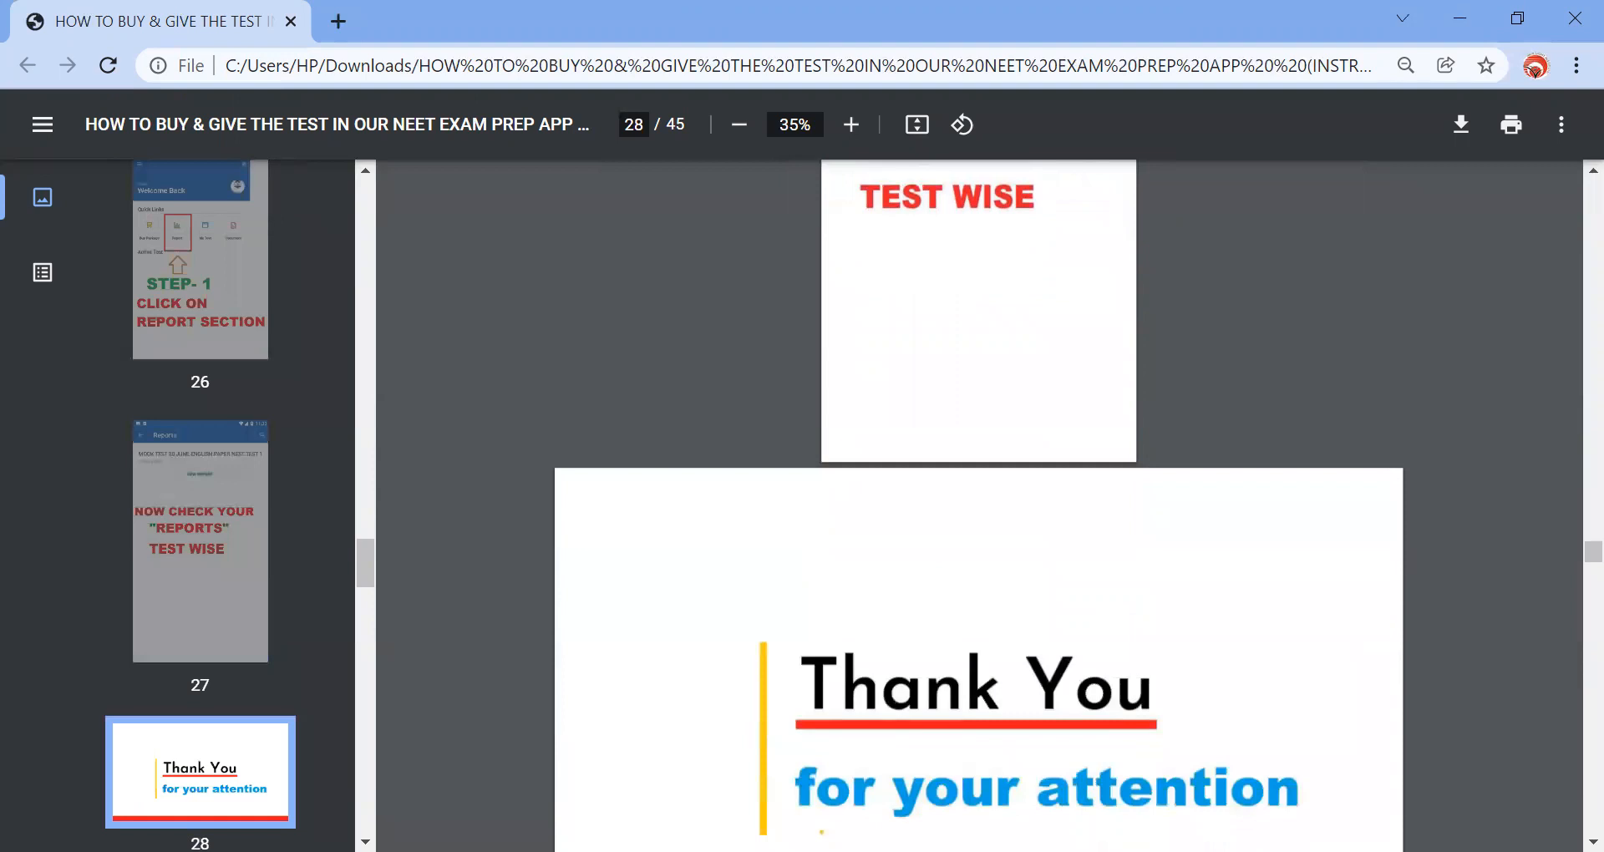
scroll(down, 3)
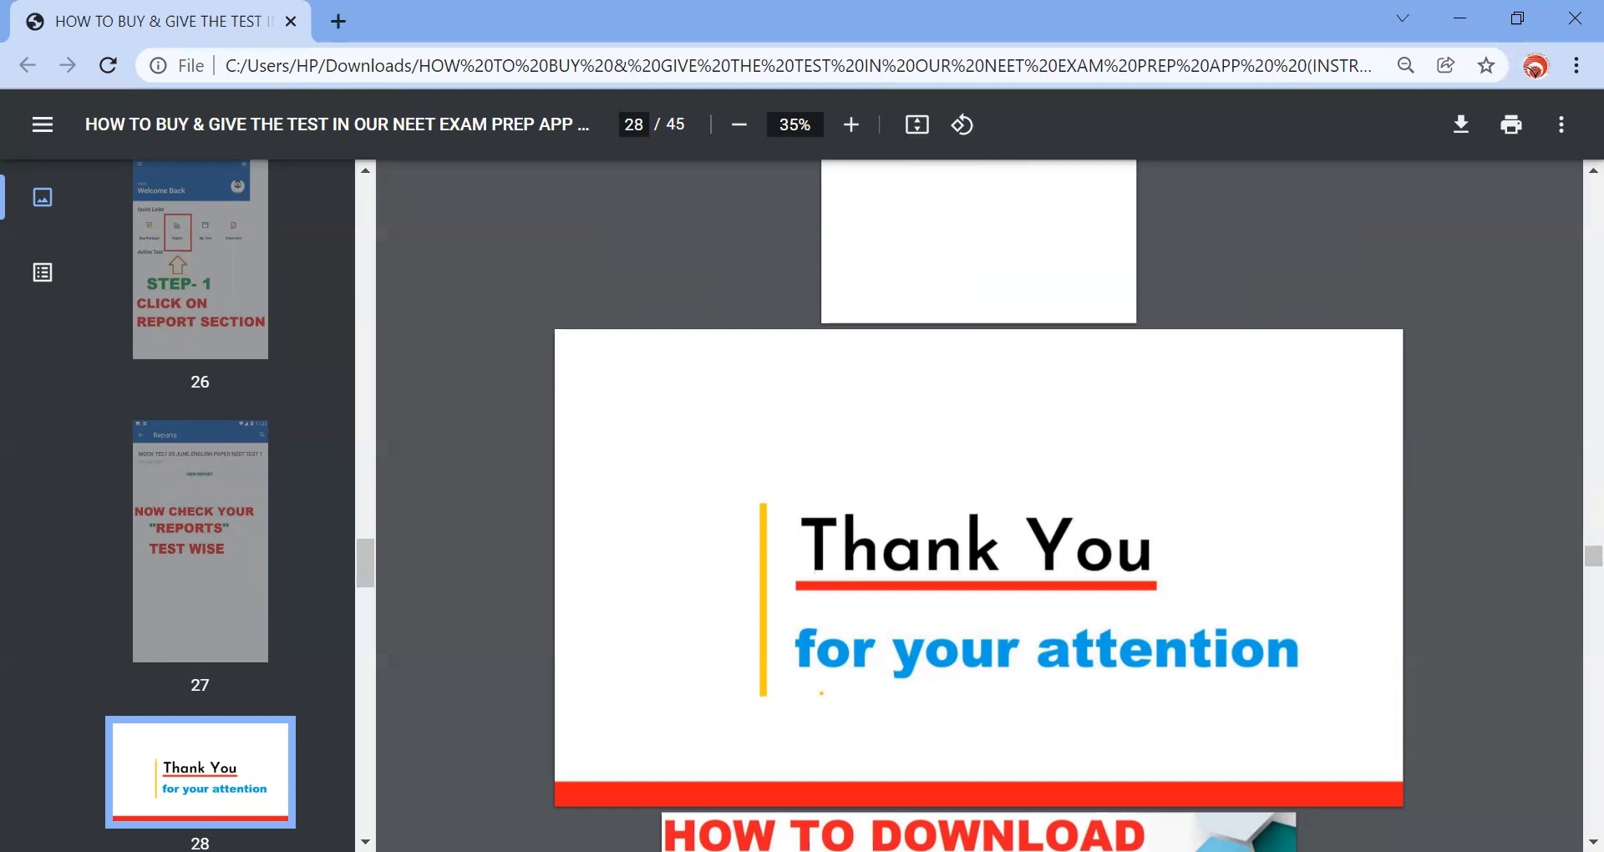
scroll(down, 3)
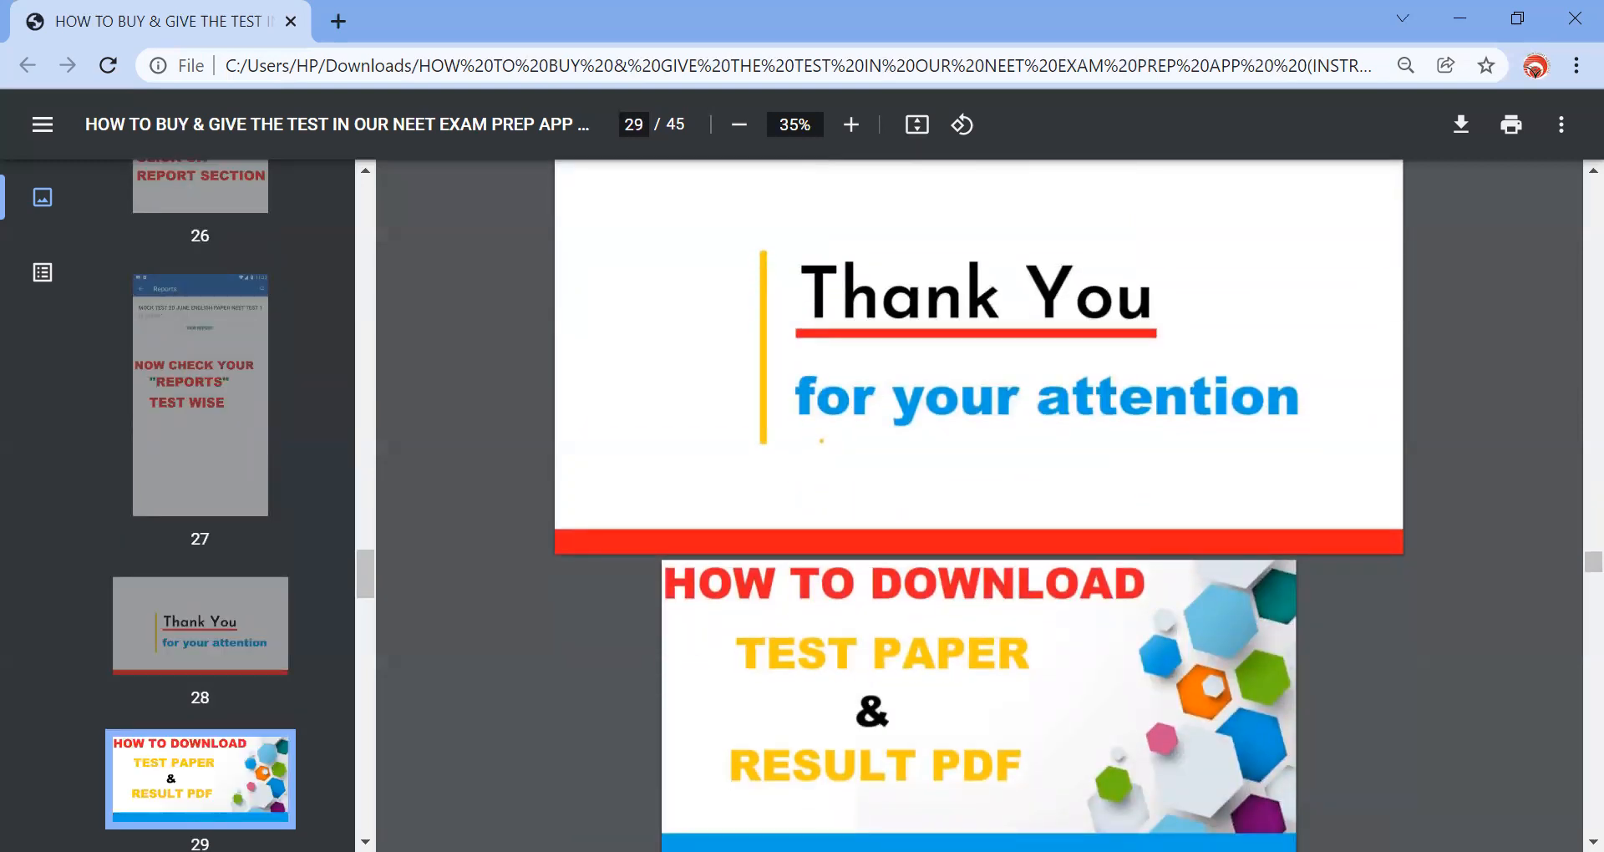
scroll(down, 3)
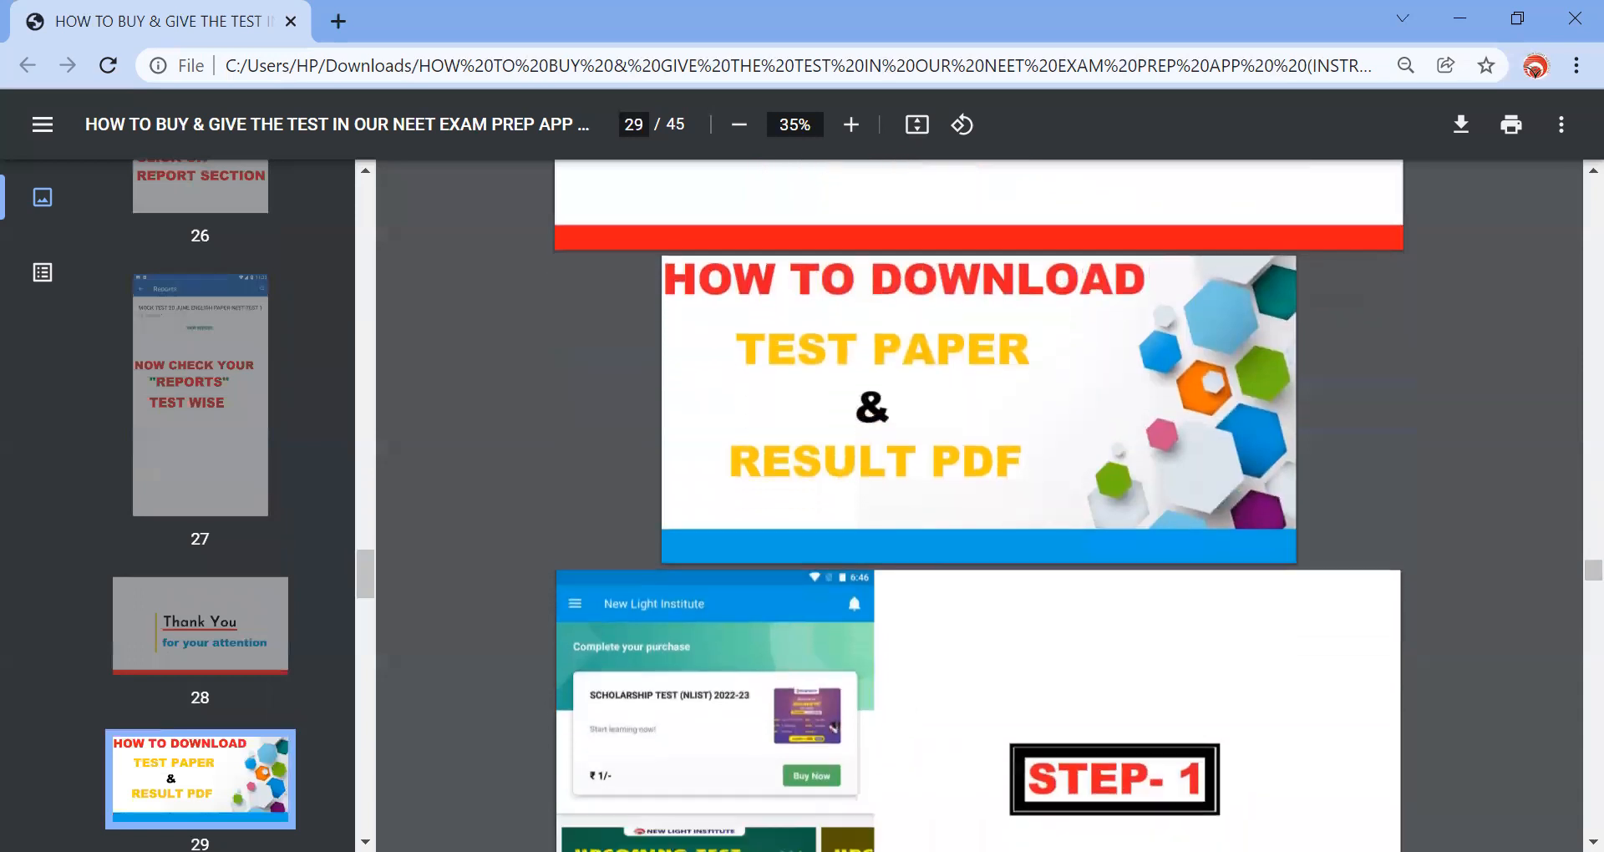
scroll(down, 3)
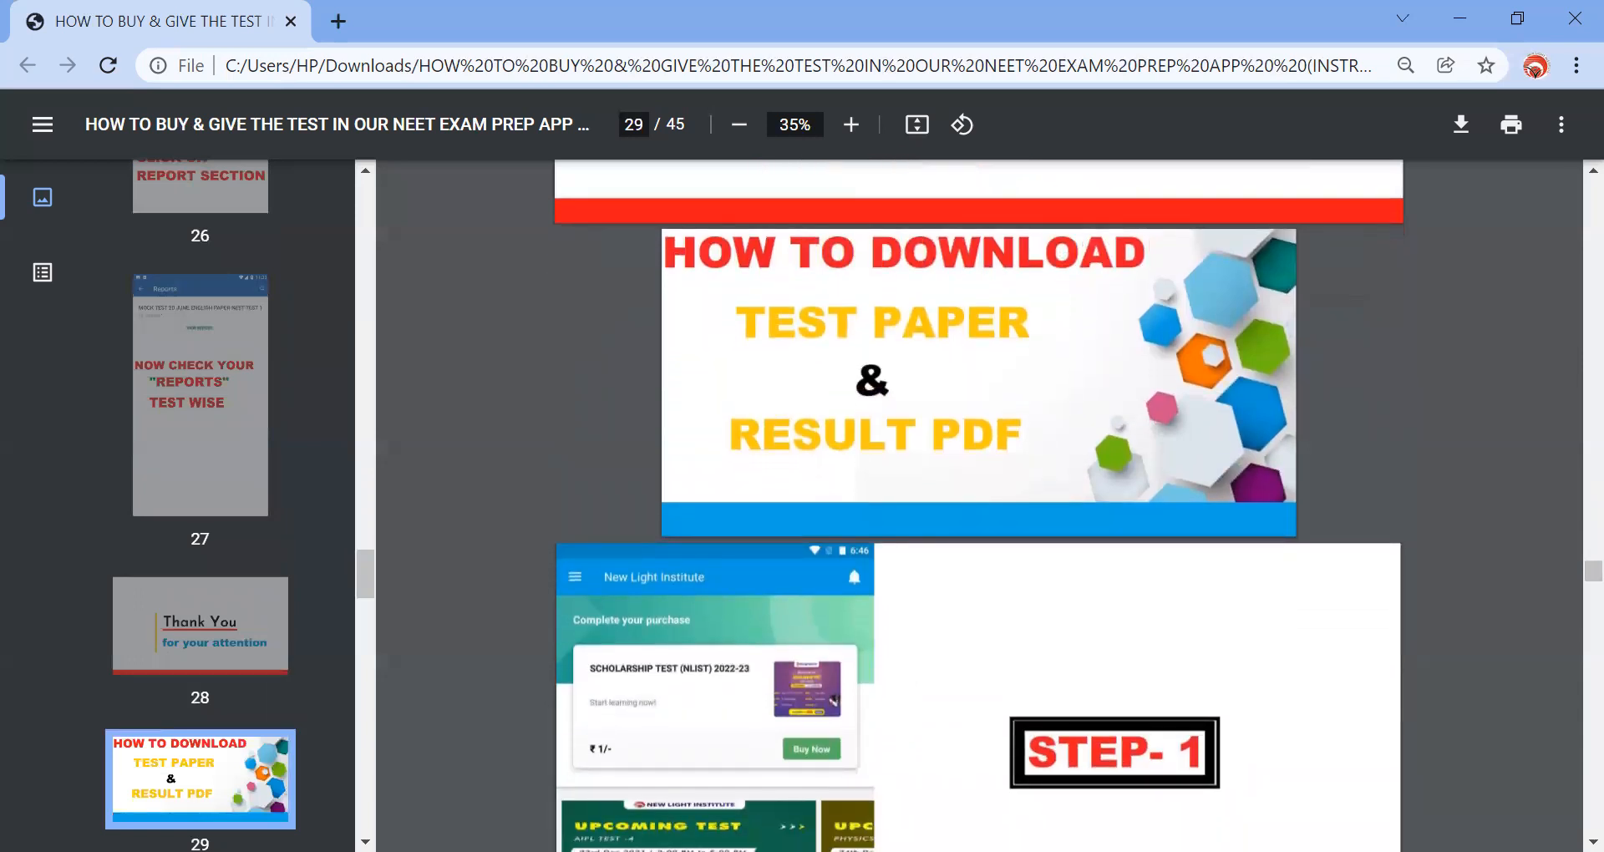
scroll(down, 3)
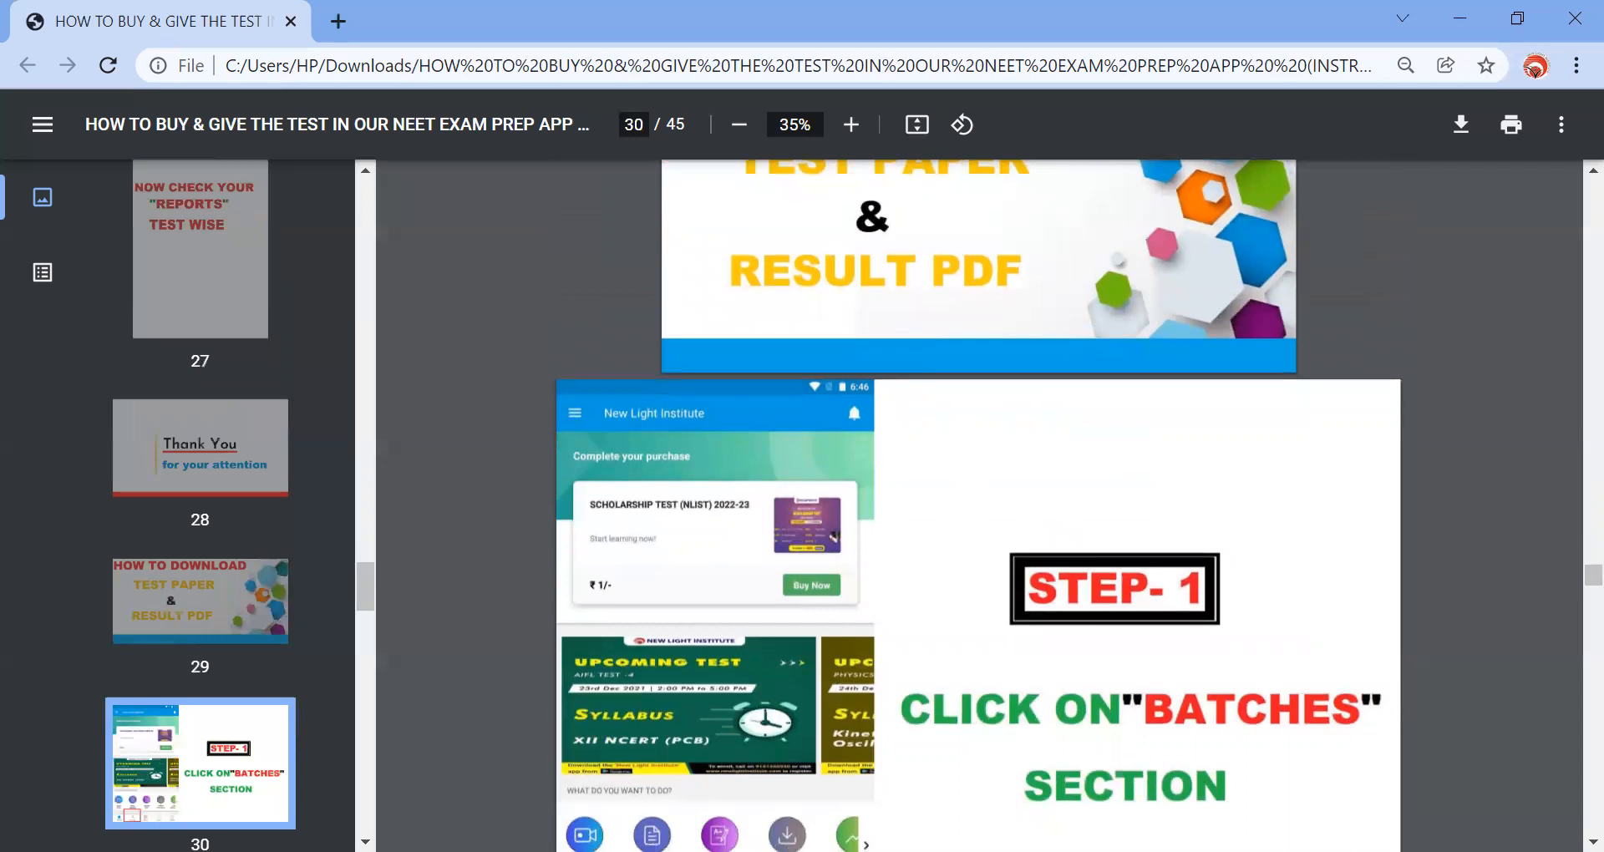
scroll(down, 3)
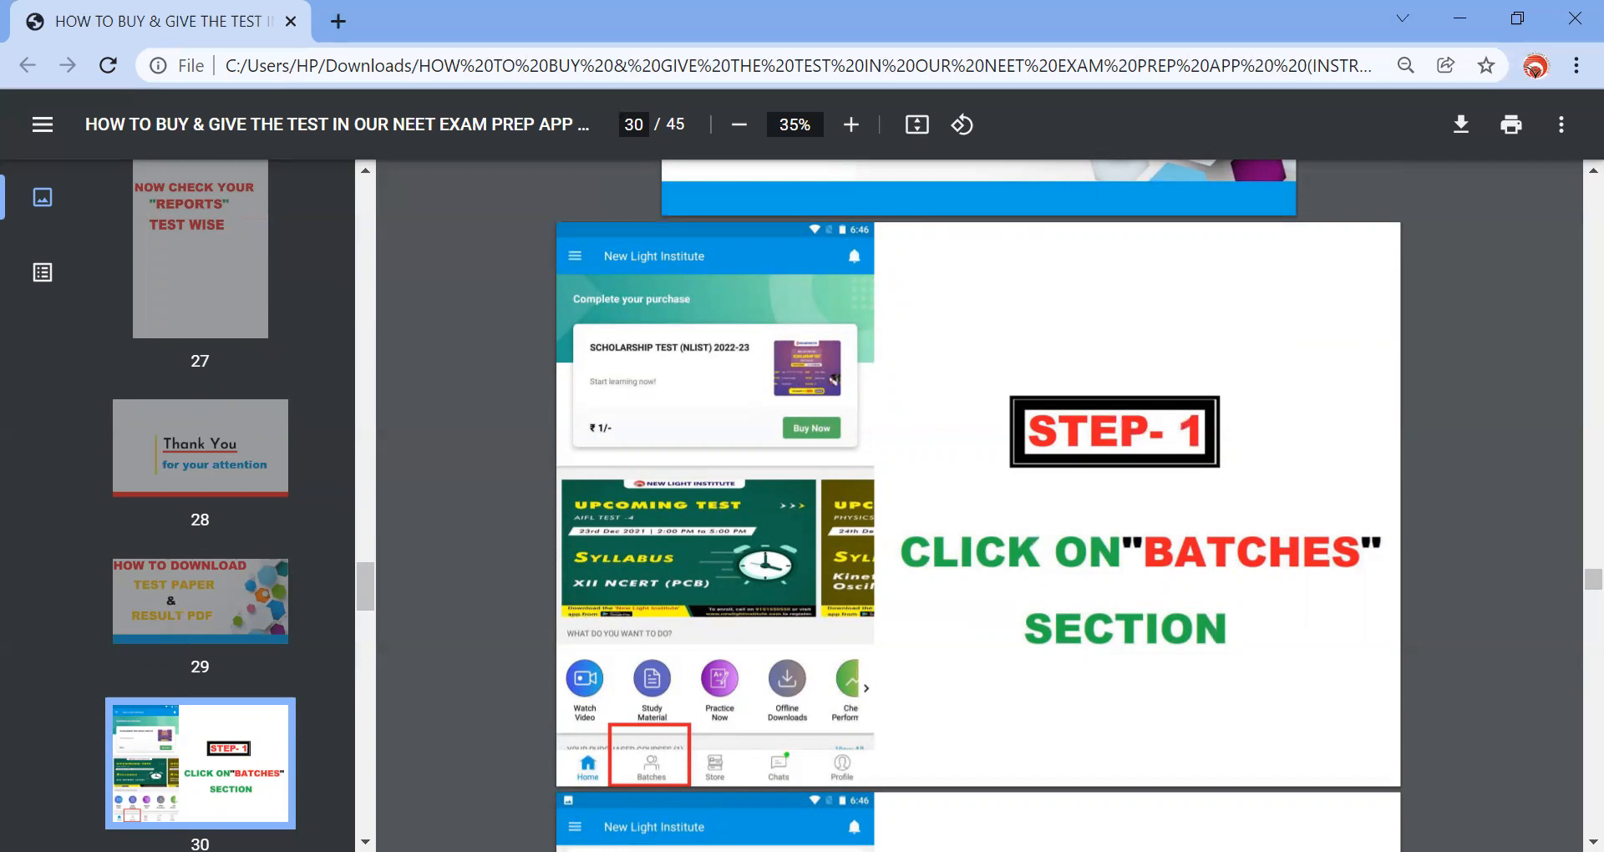
scroll(down, 3)
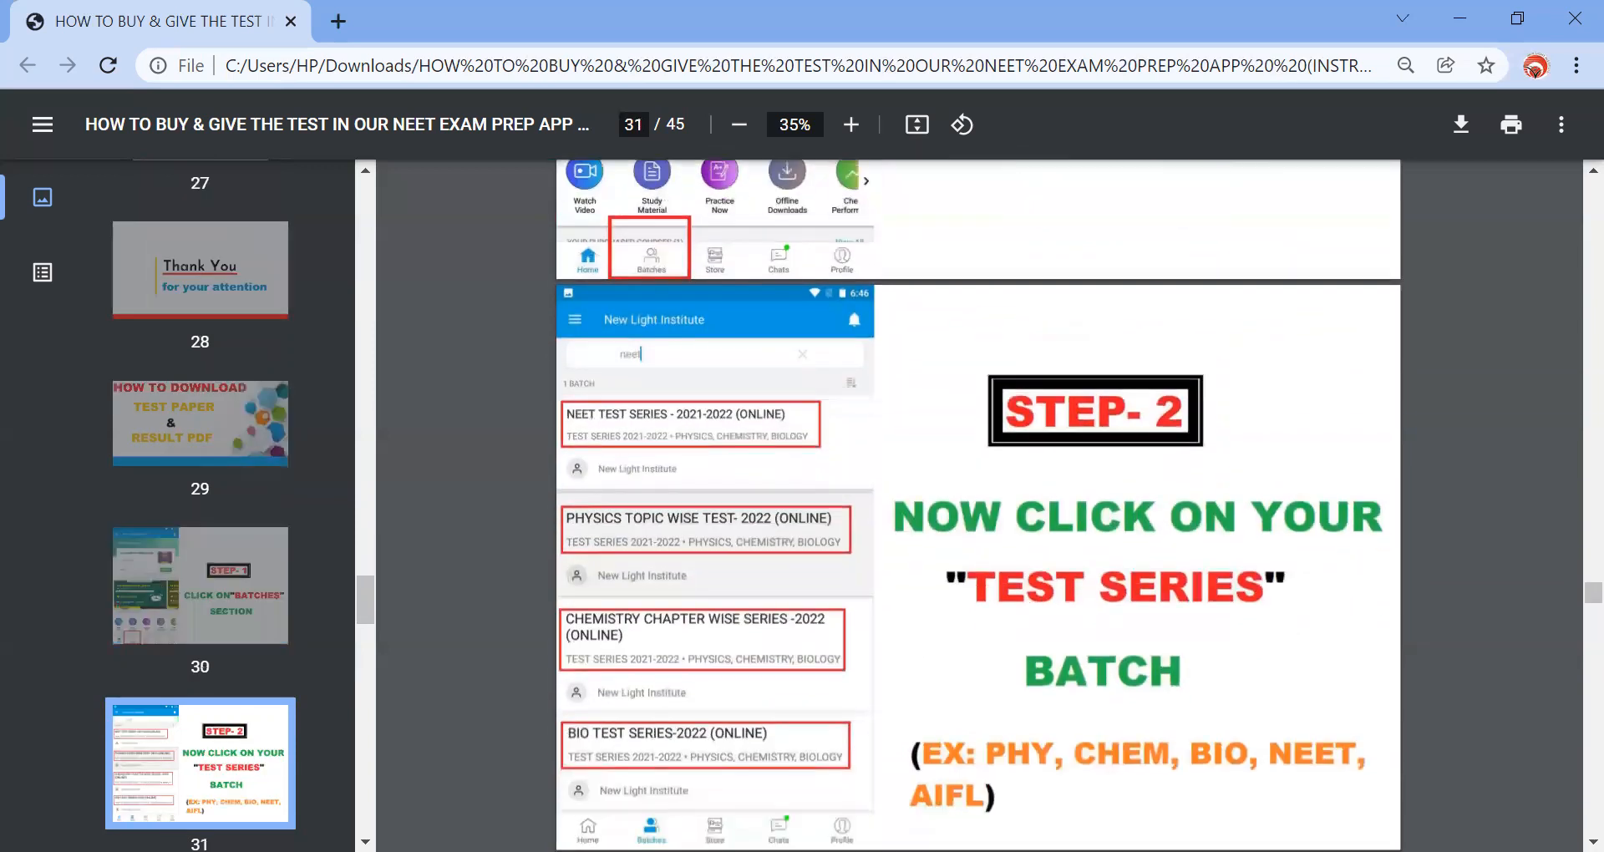
scroll(down, 3)
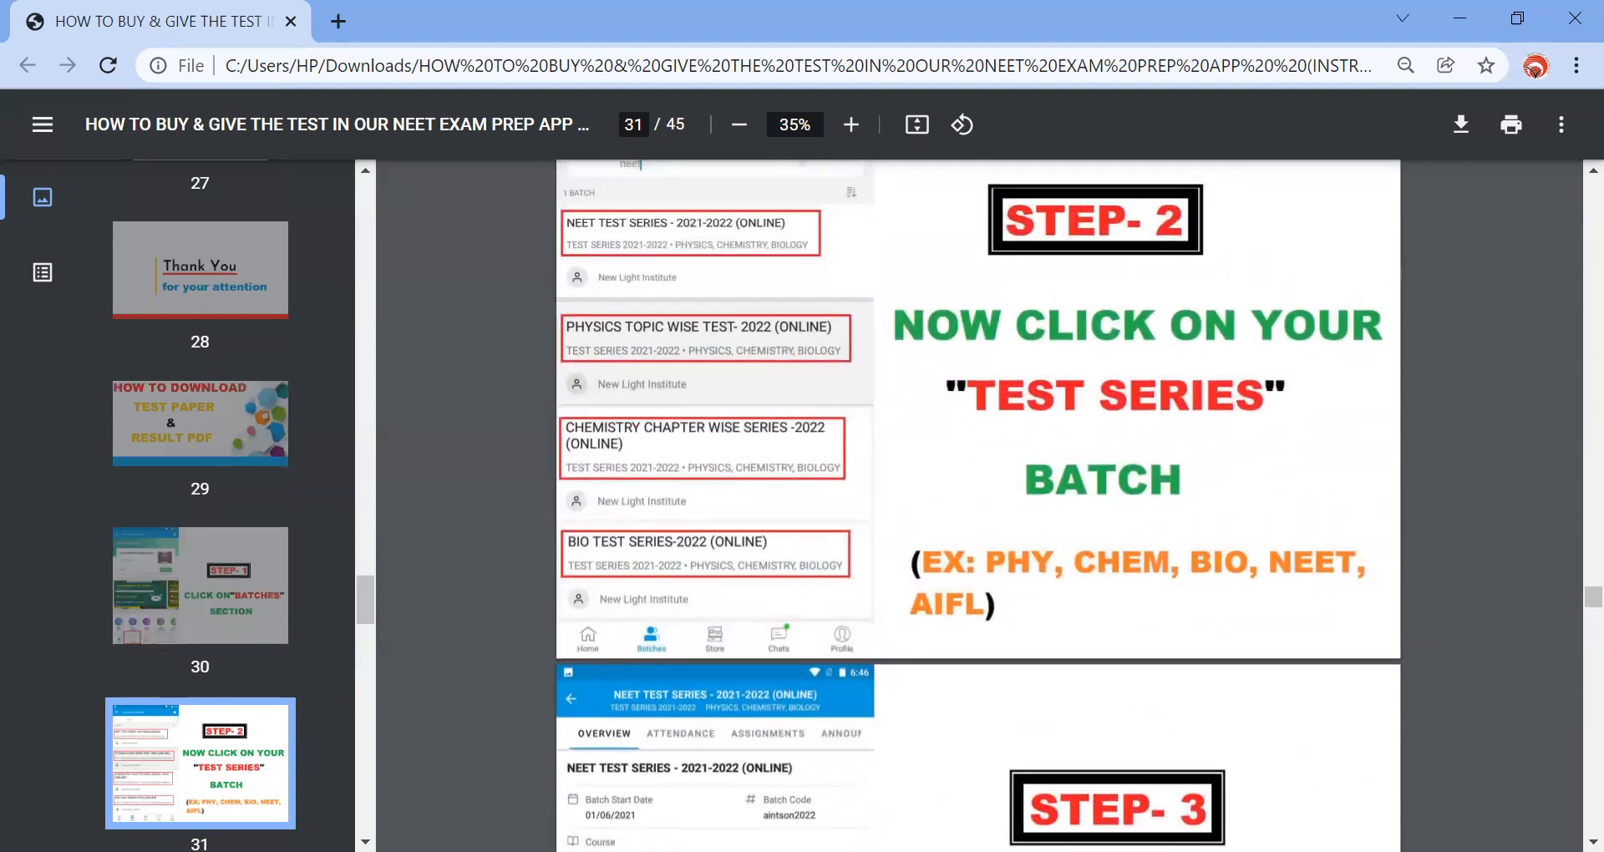
scroll(down, 3)
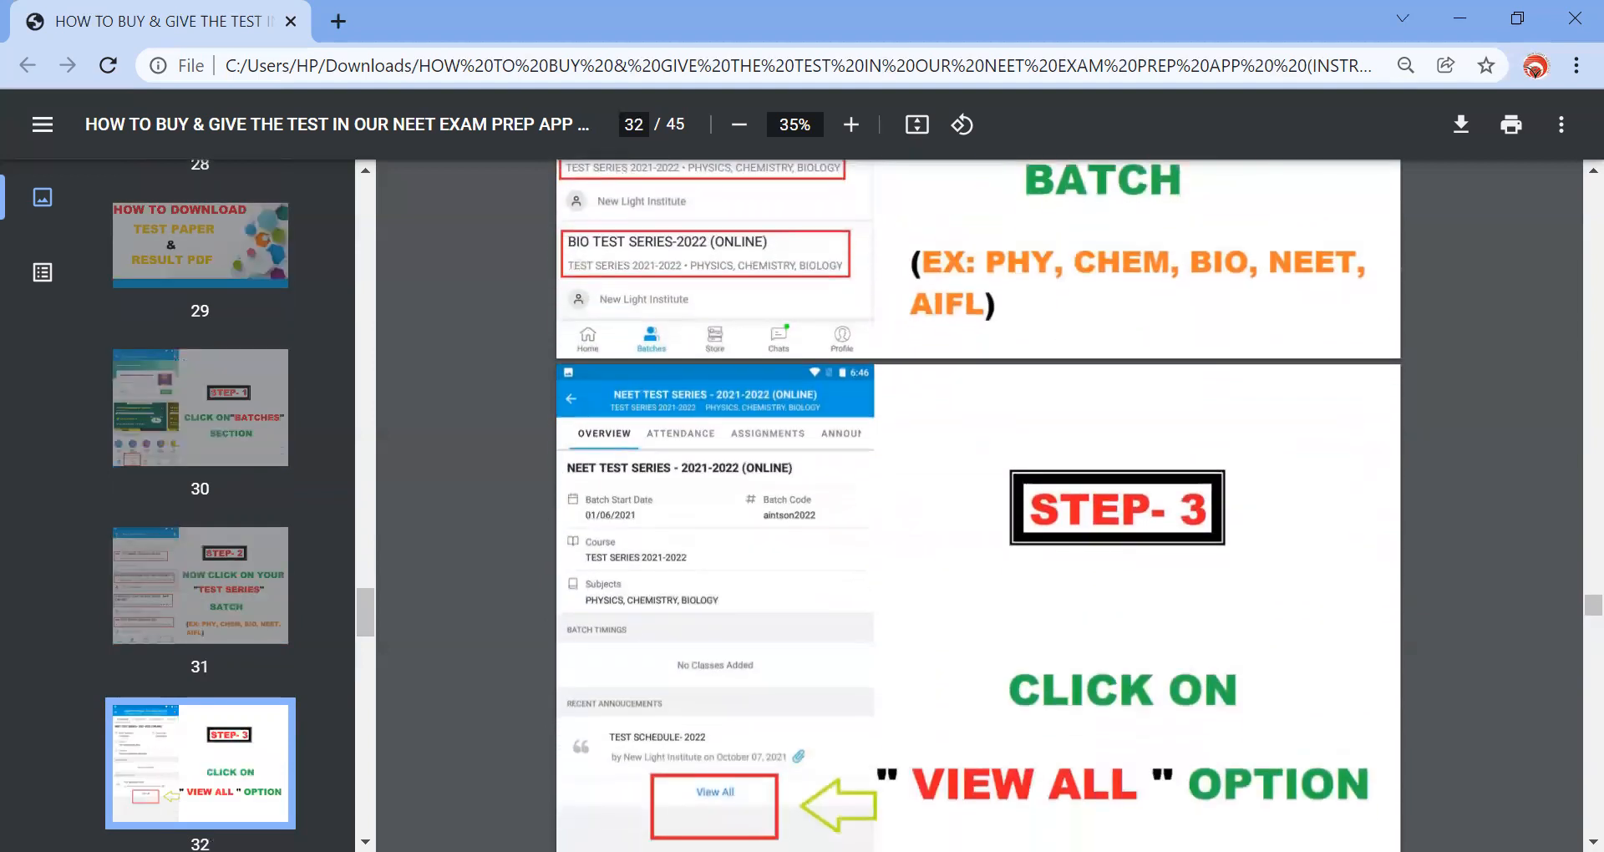
scroll(down, 3)
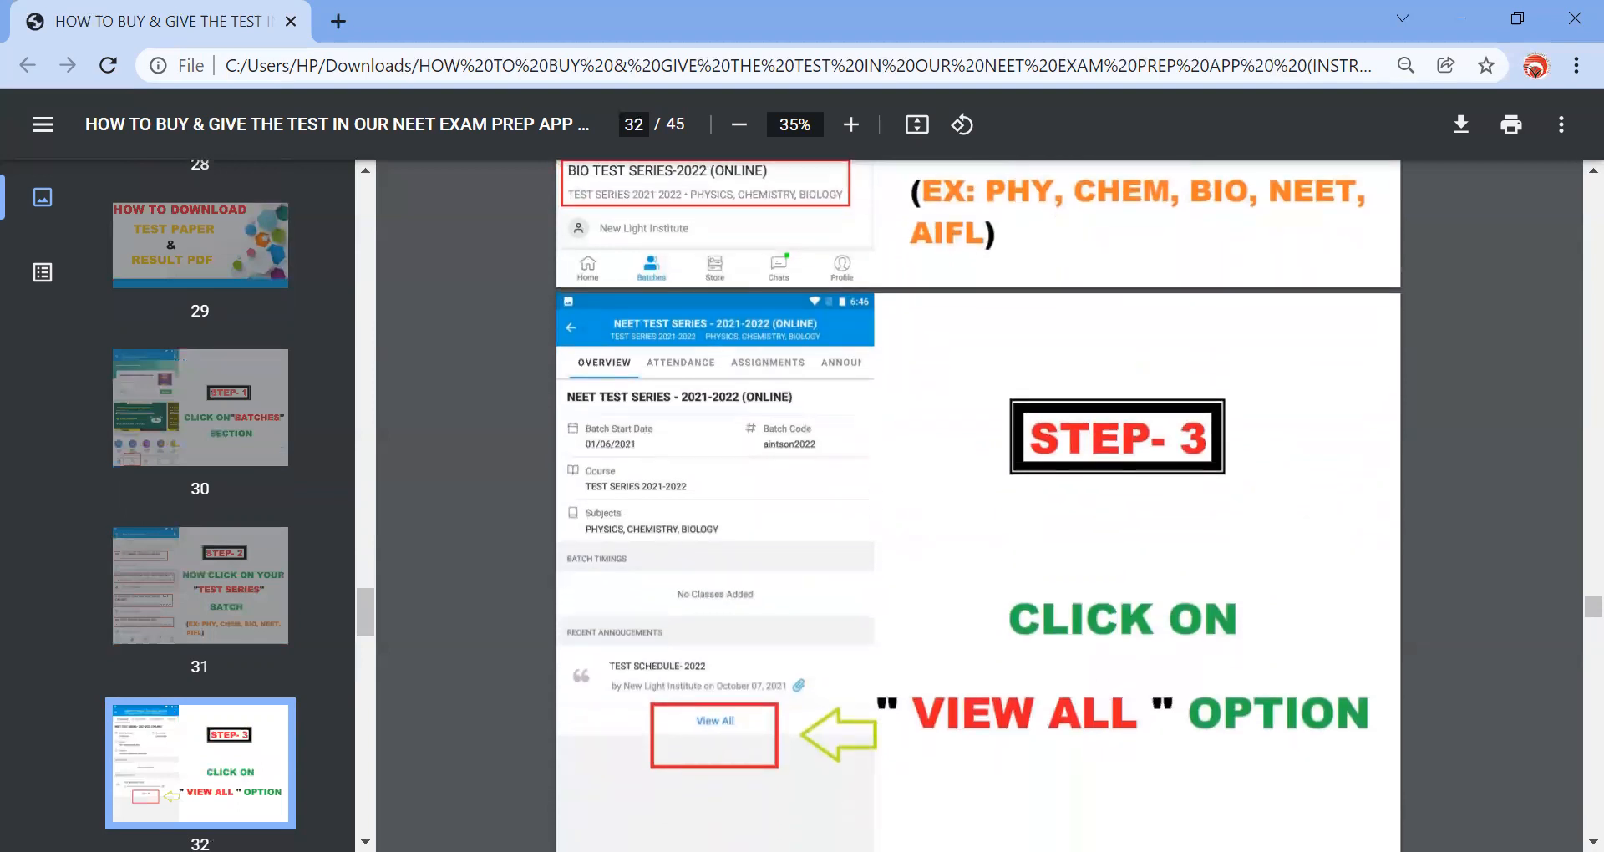
scroll(down, 3)
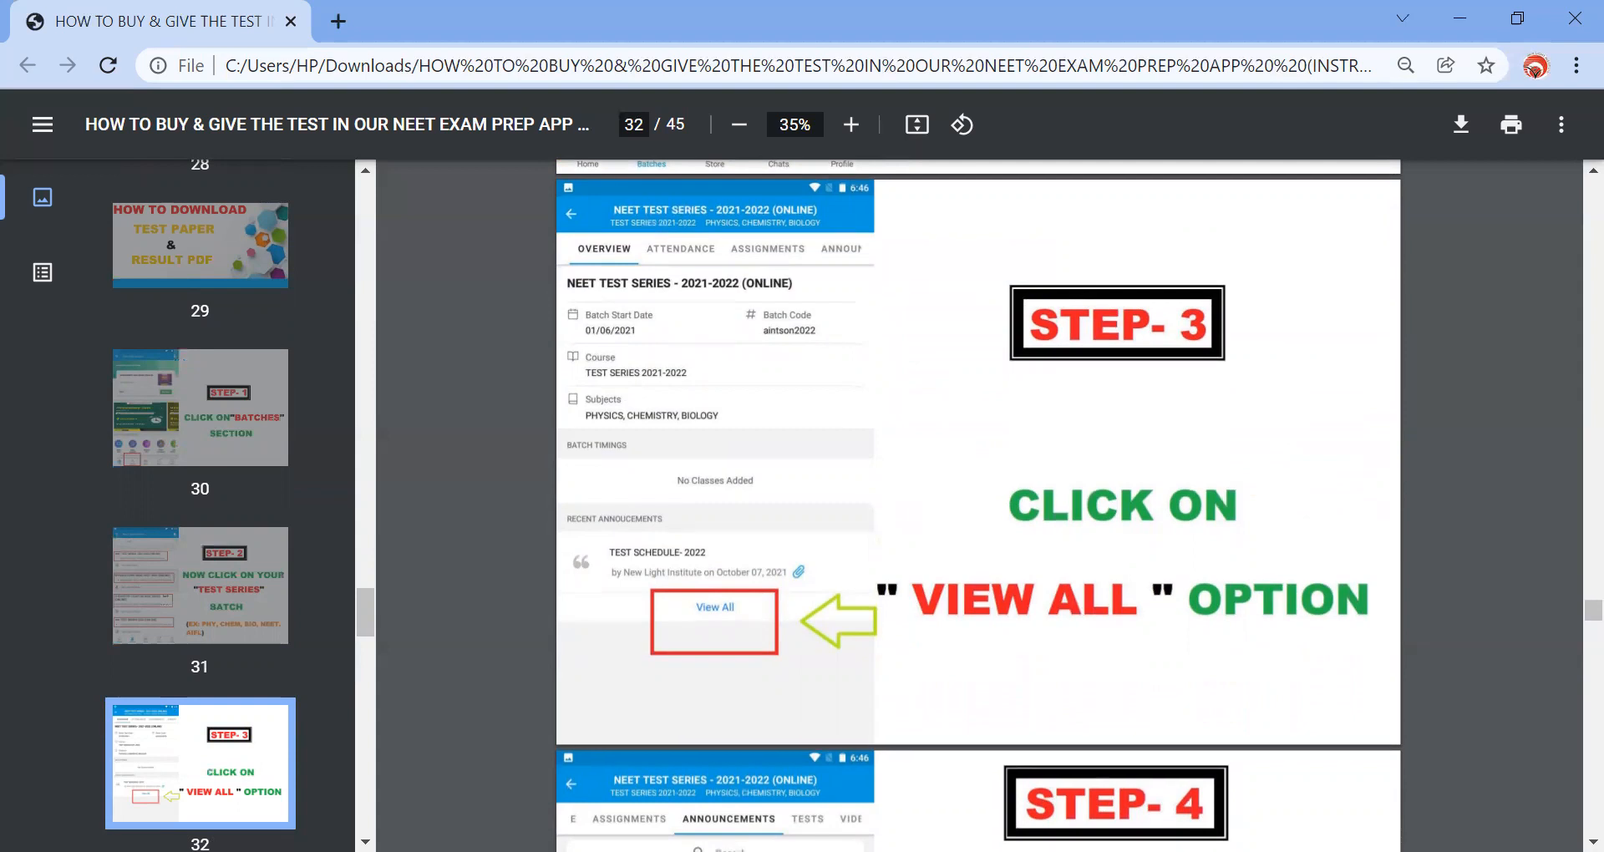
scroll(down, 3)
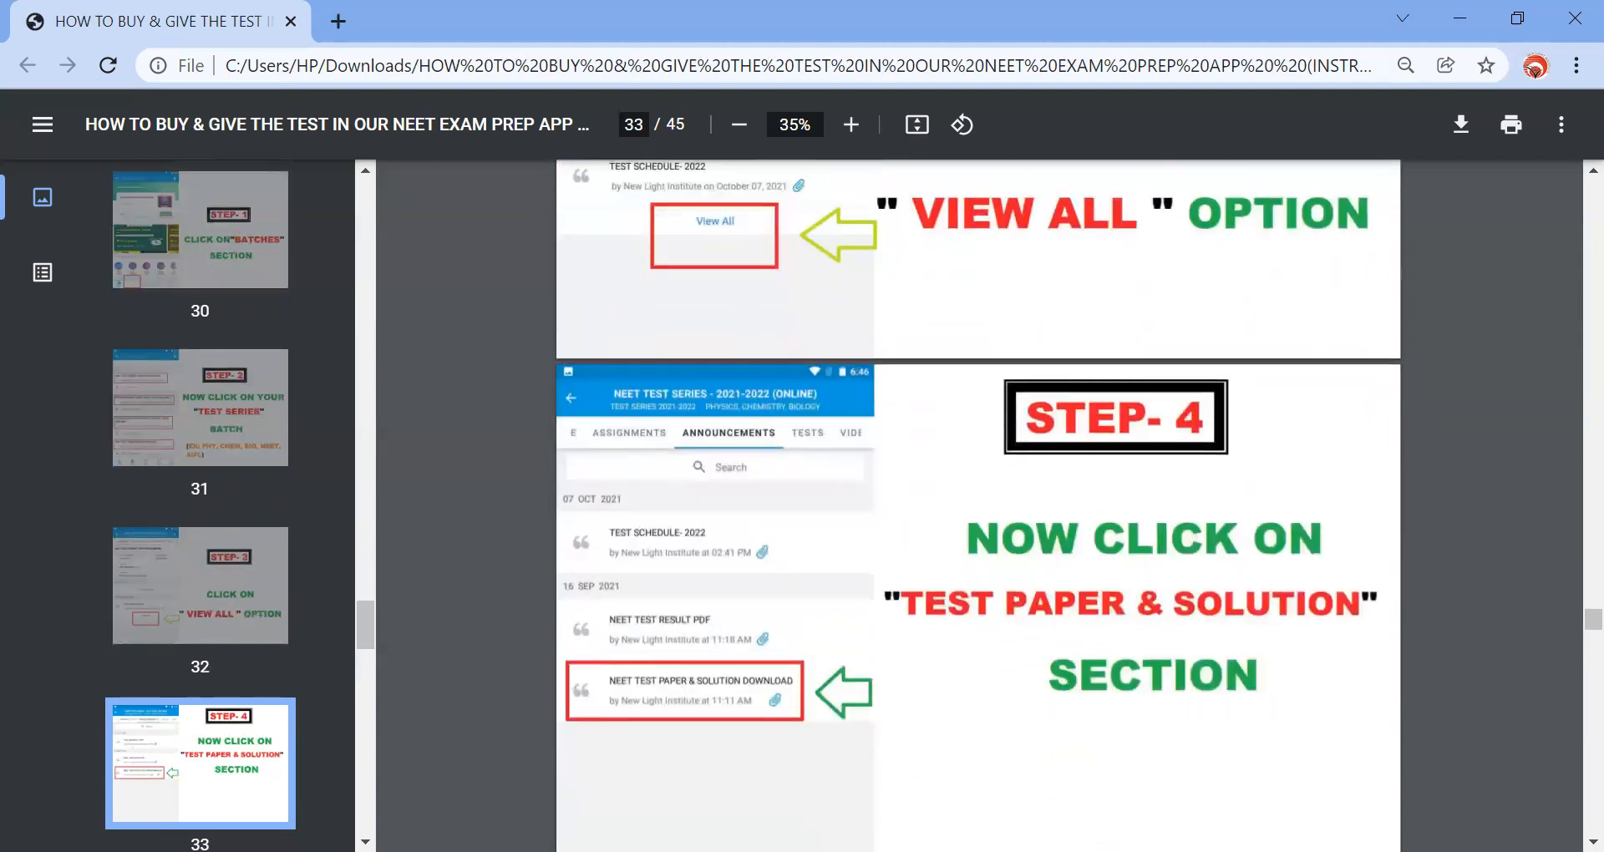
scroll(down, 3)
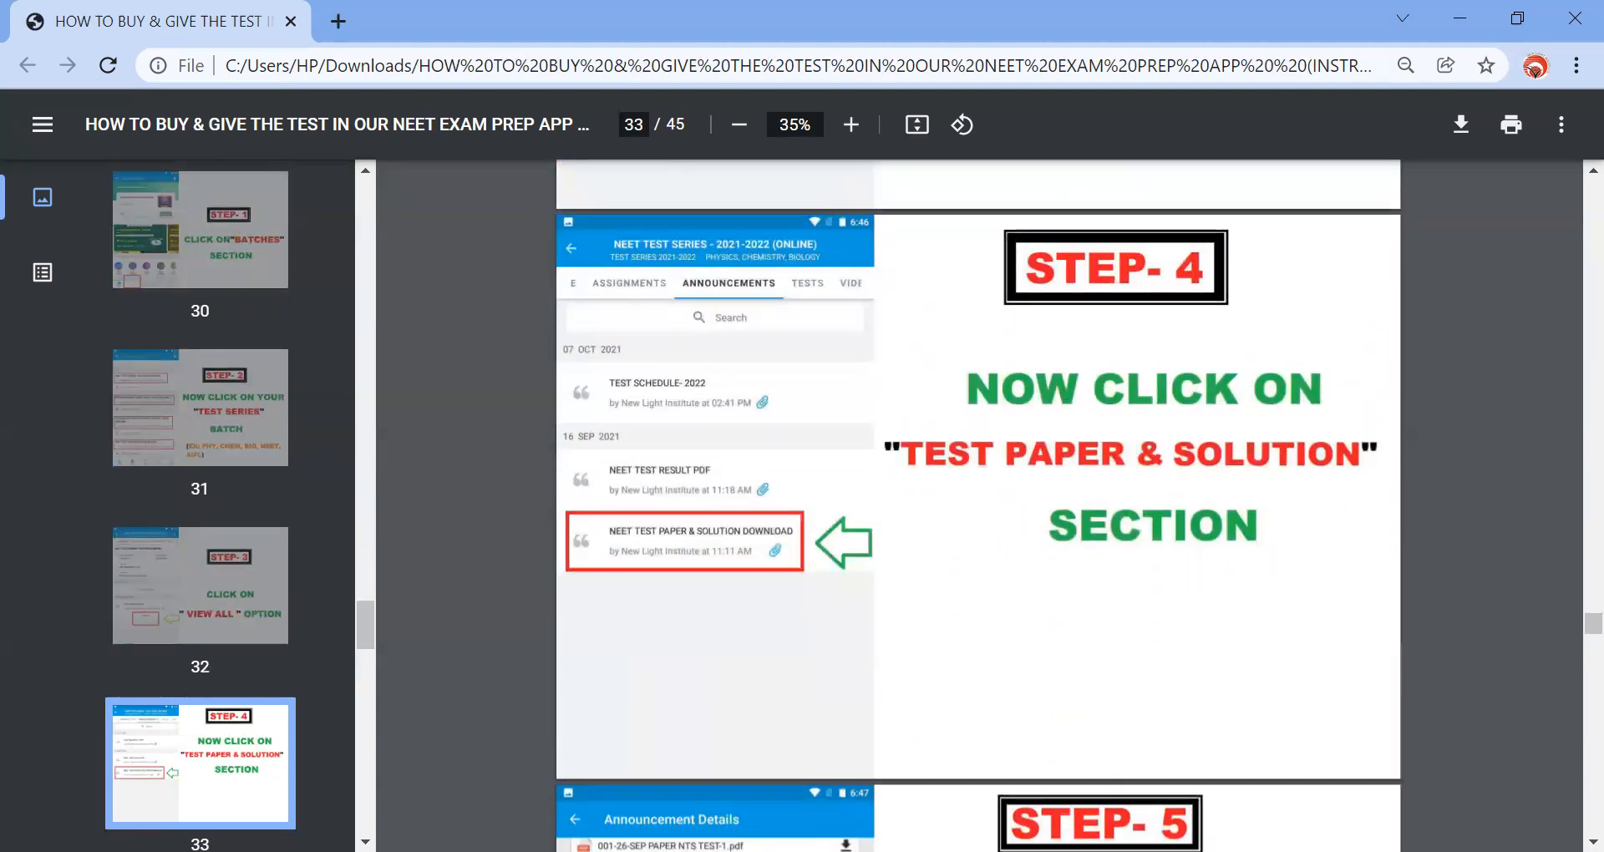
scroll(down, 3)
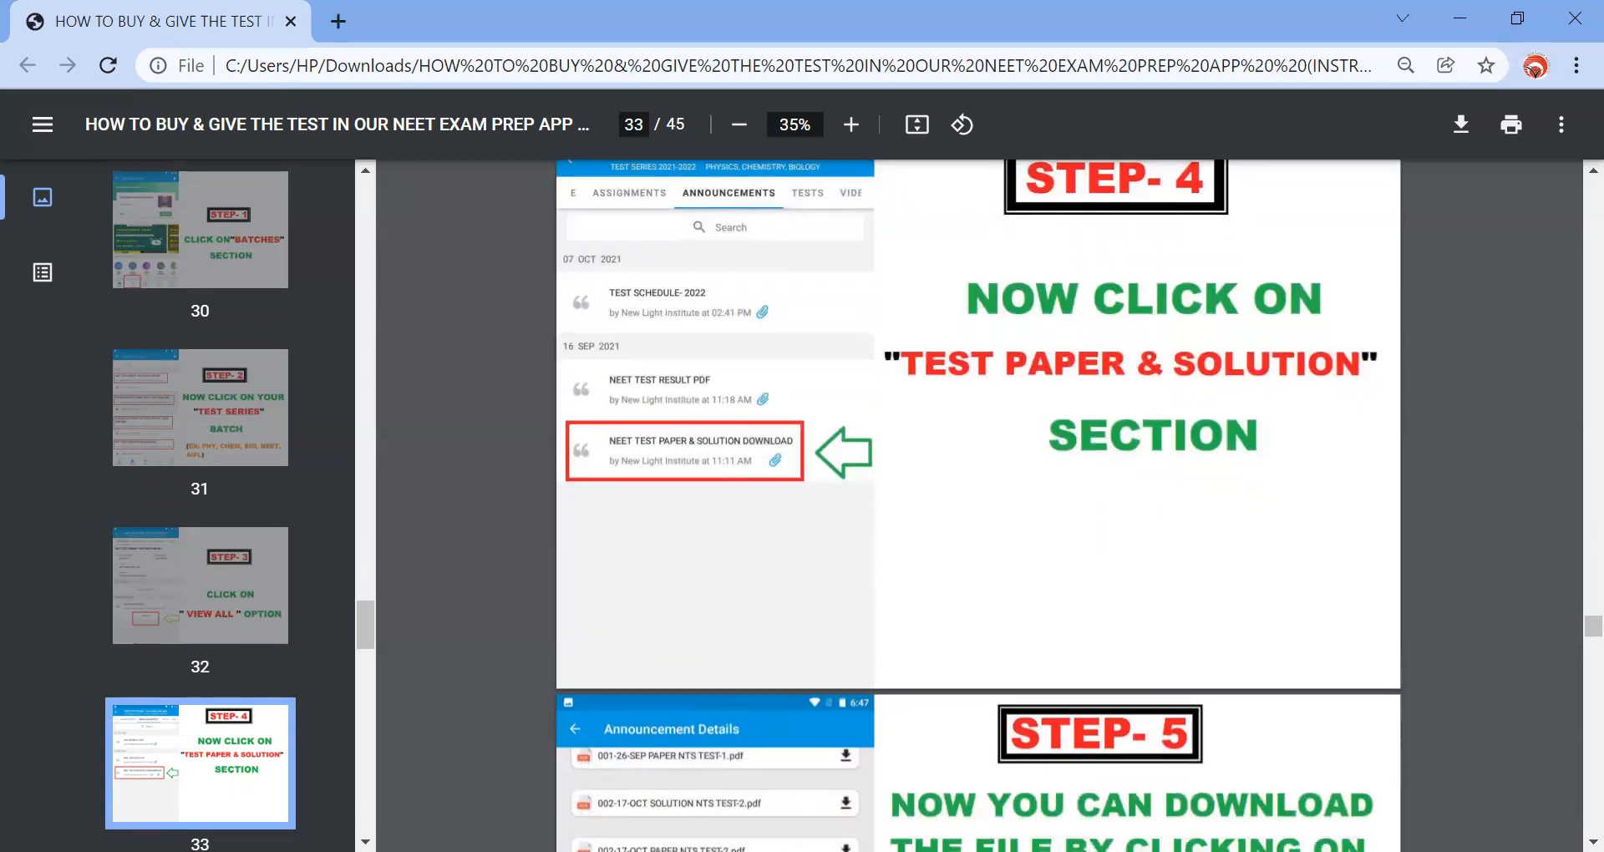
scroll(down, 3)
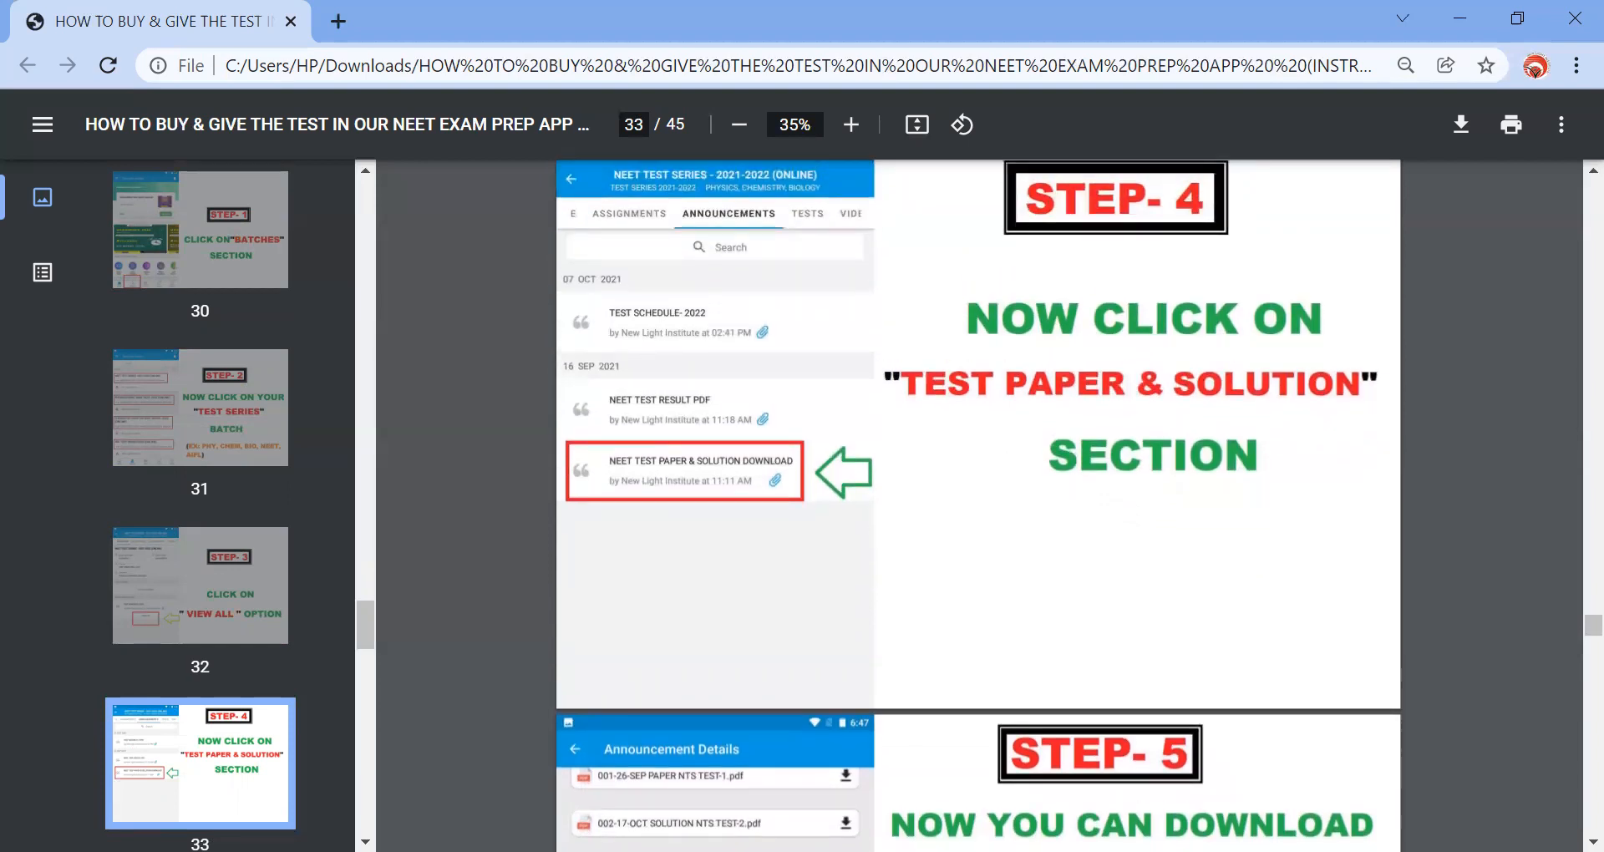
scroll(down, 3)
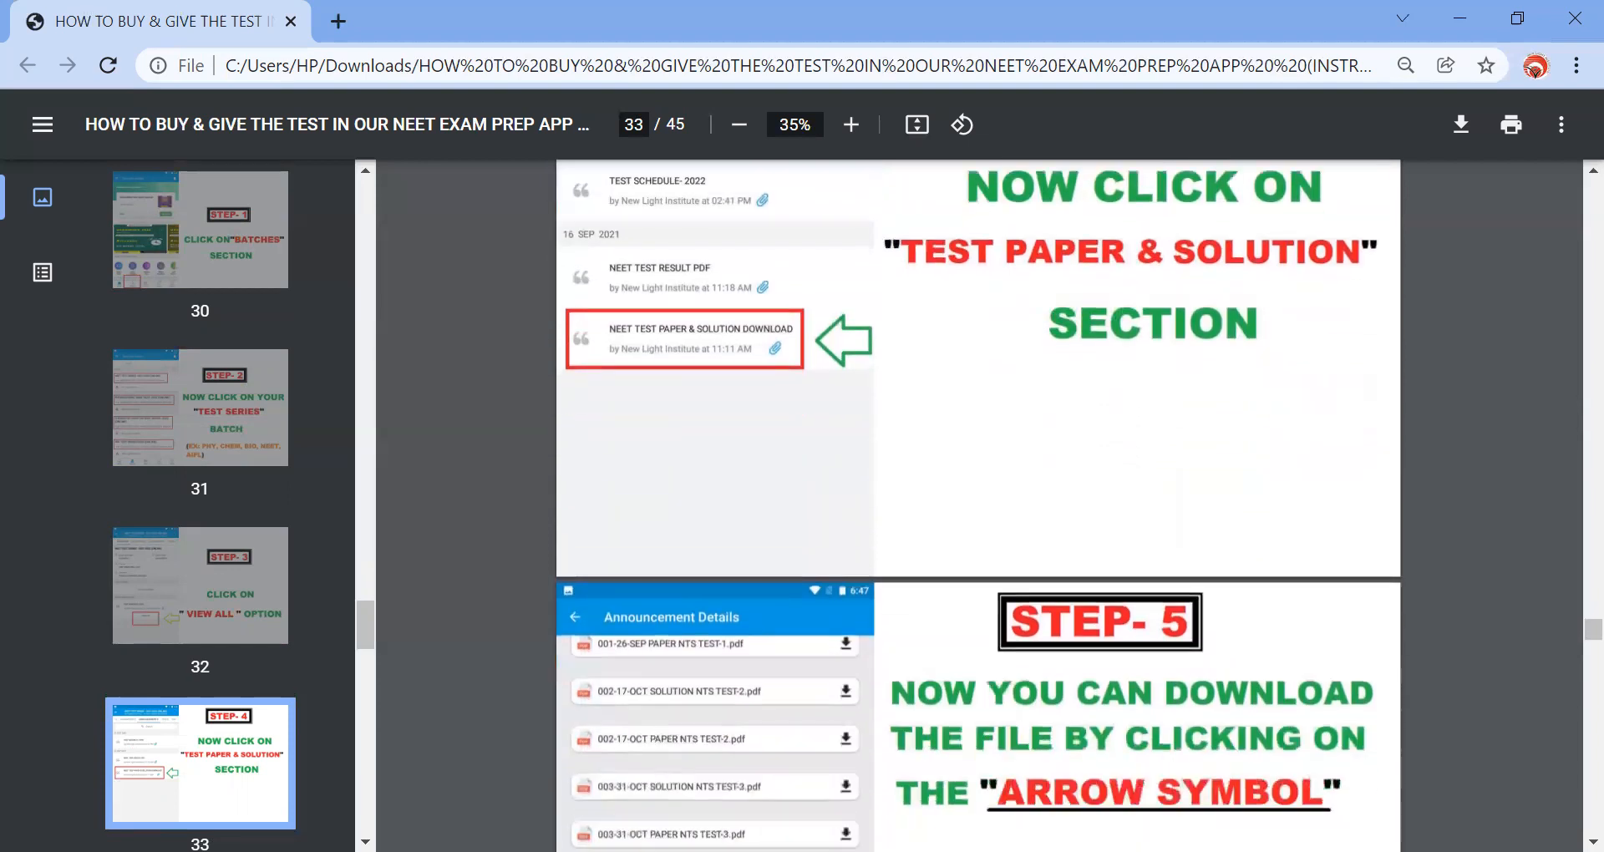
scroll(down, 3)
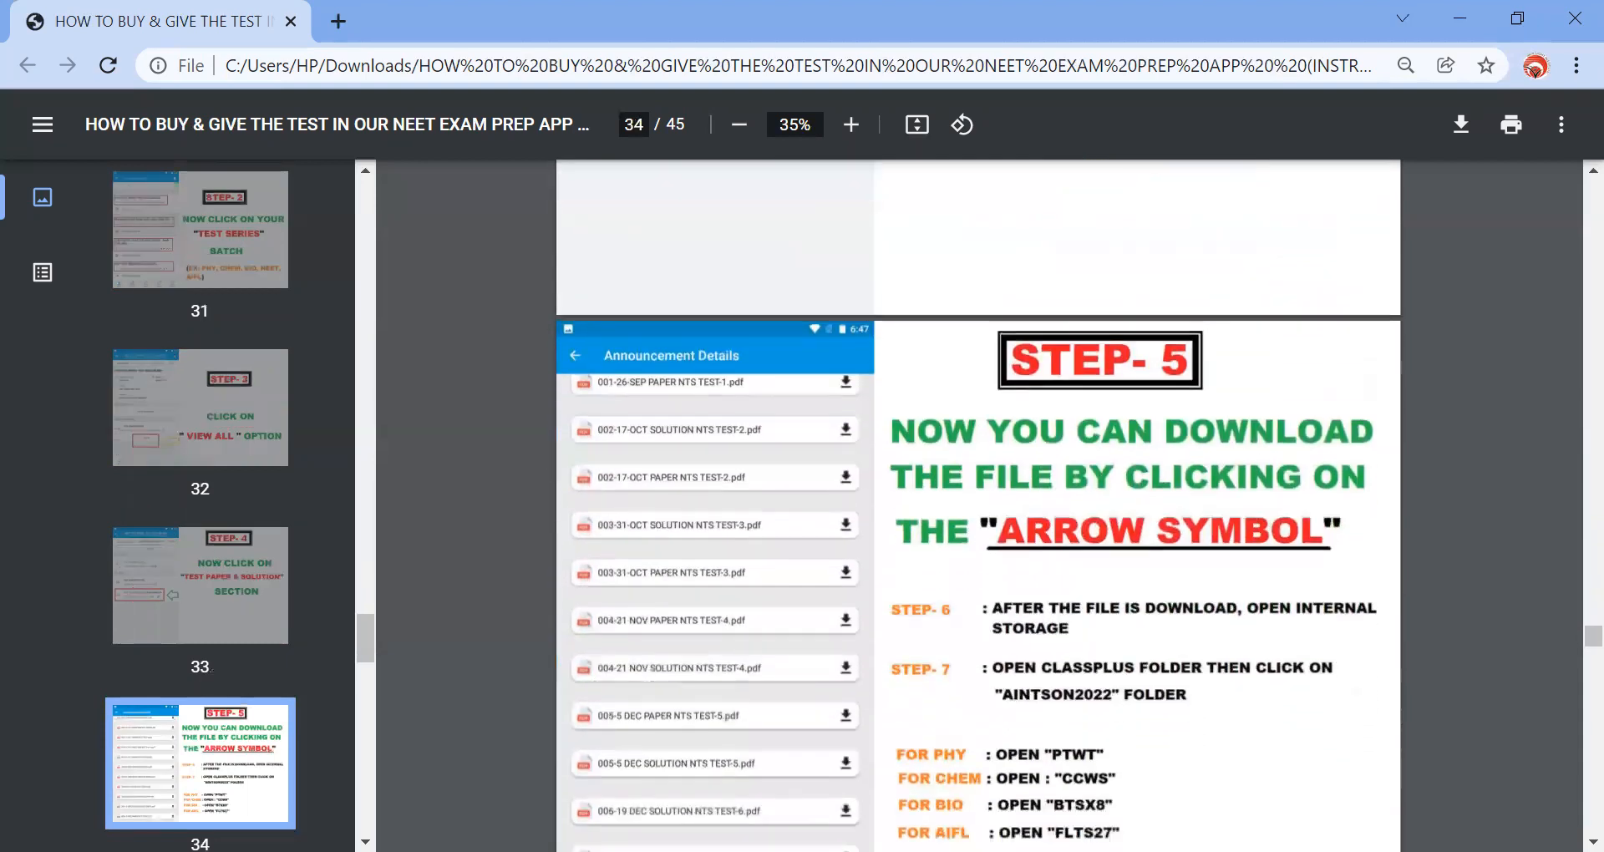
scroll(down, 3)
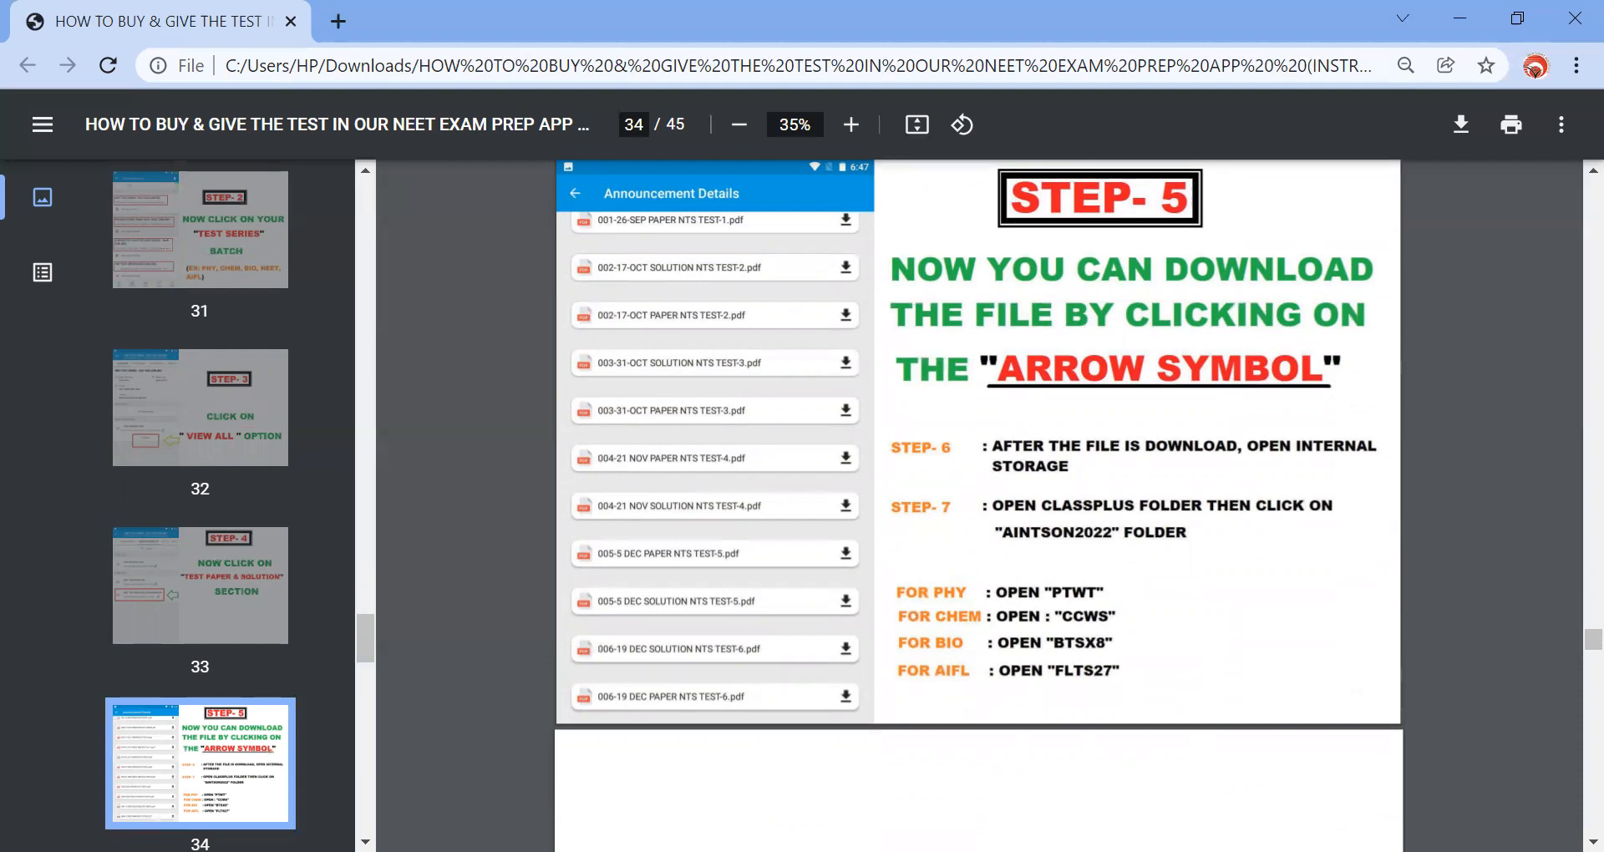
scroll(down, 3)
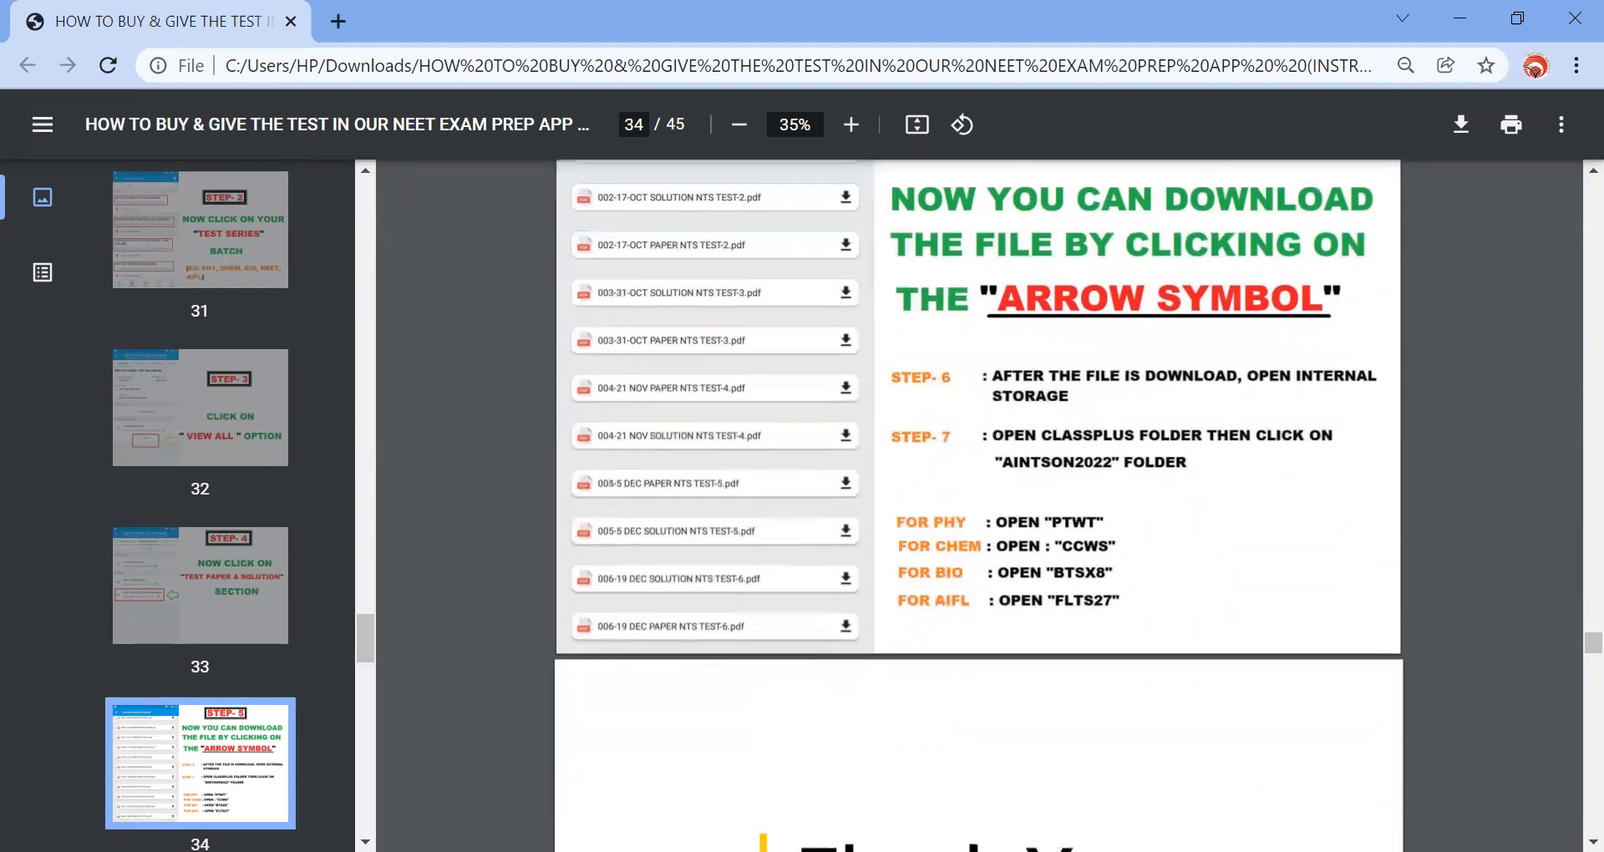
scroll(down, 3)
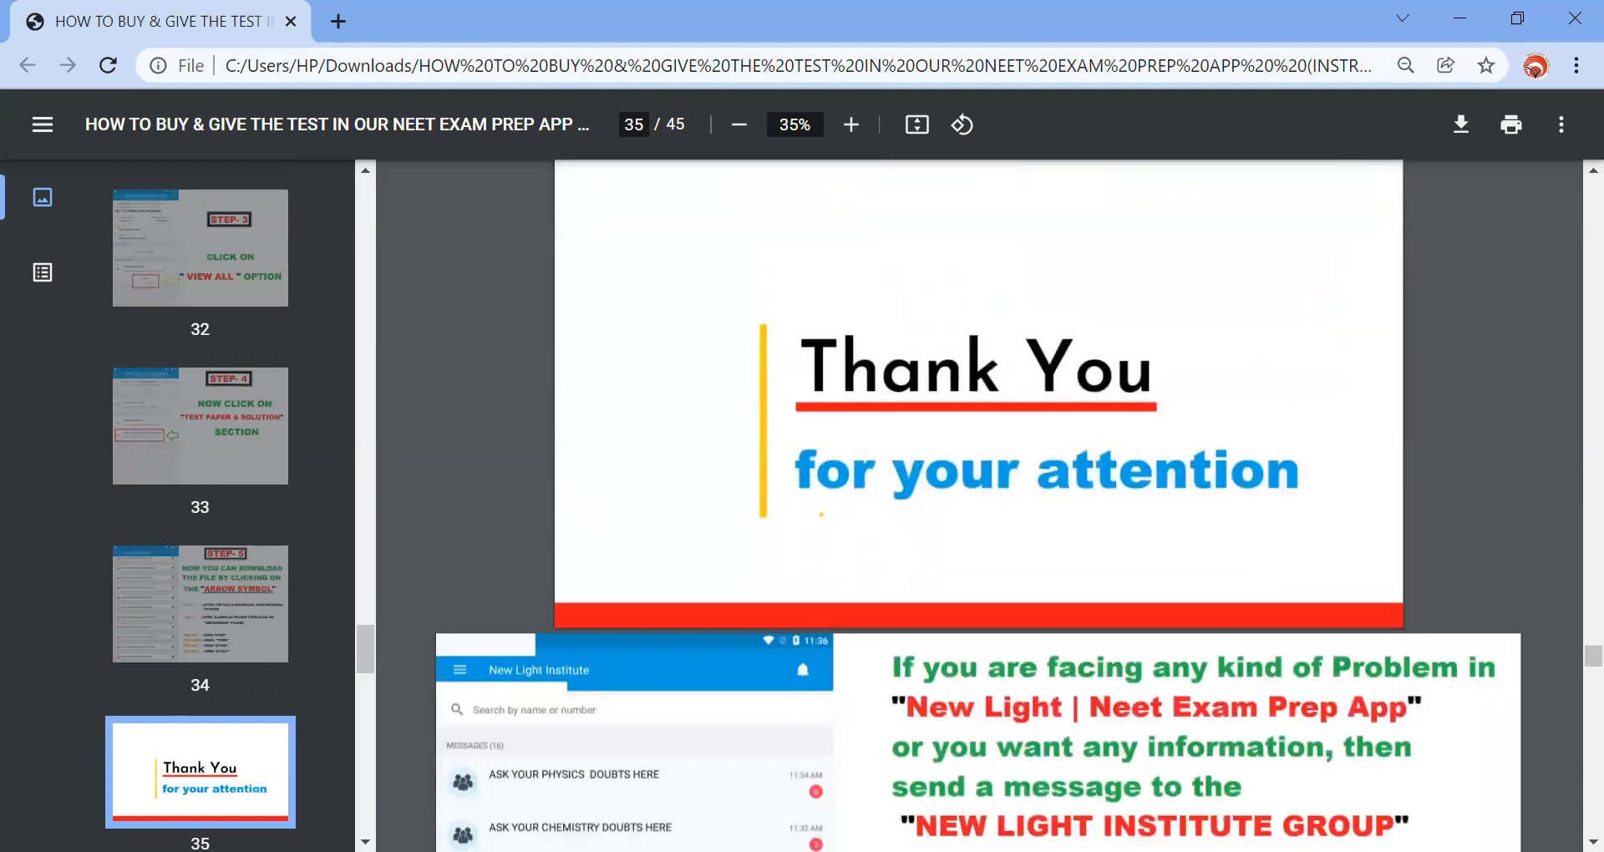
scroll(down, 3)
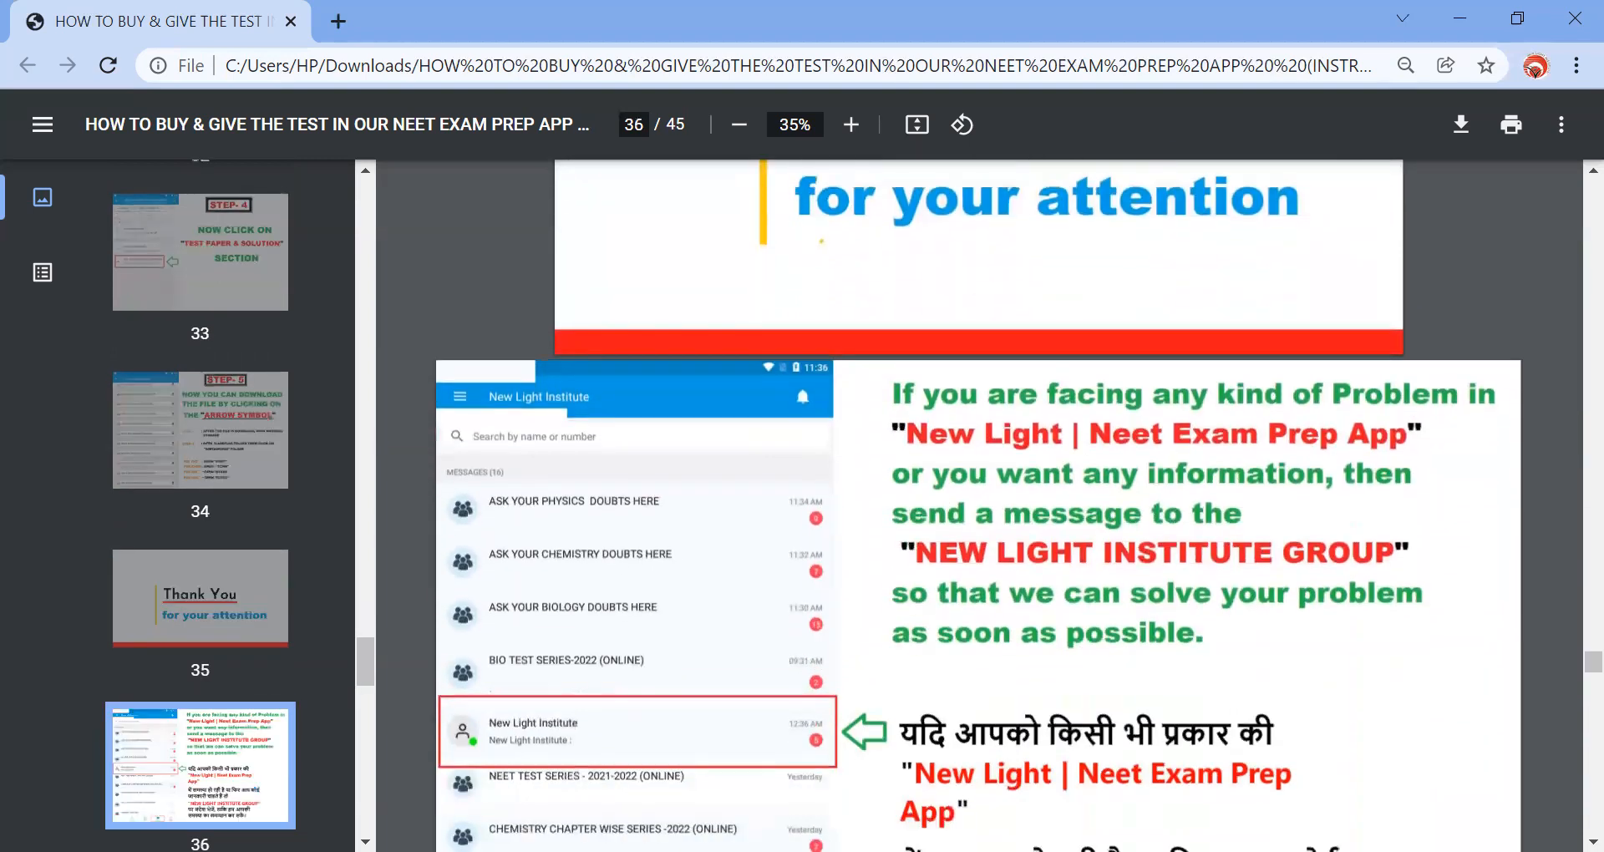
scroll(down, 3)
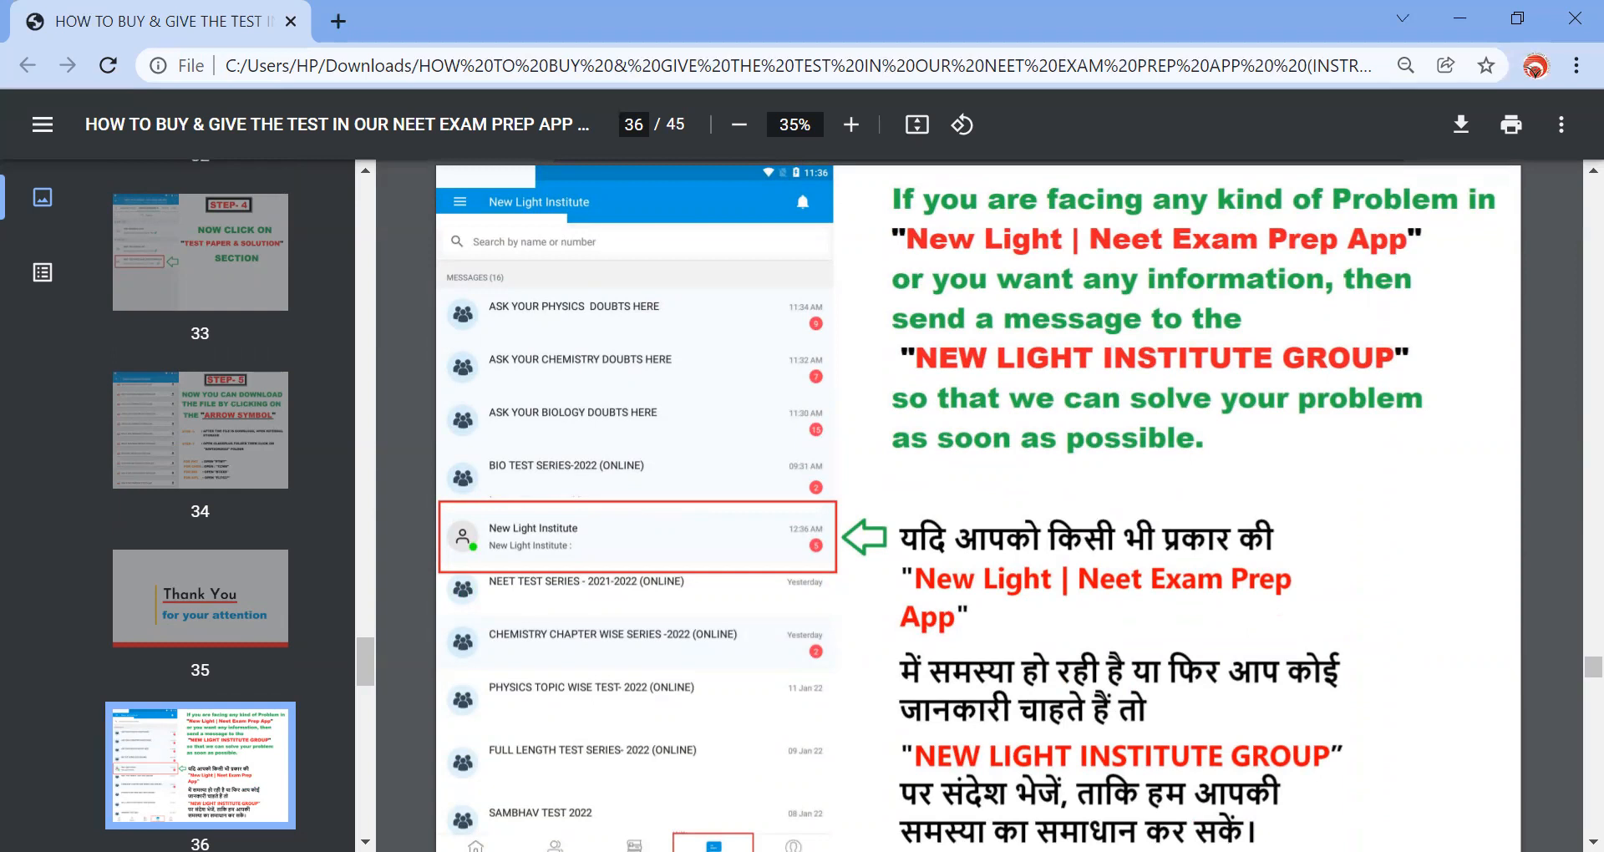
scroll(down, 3)
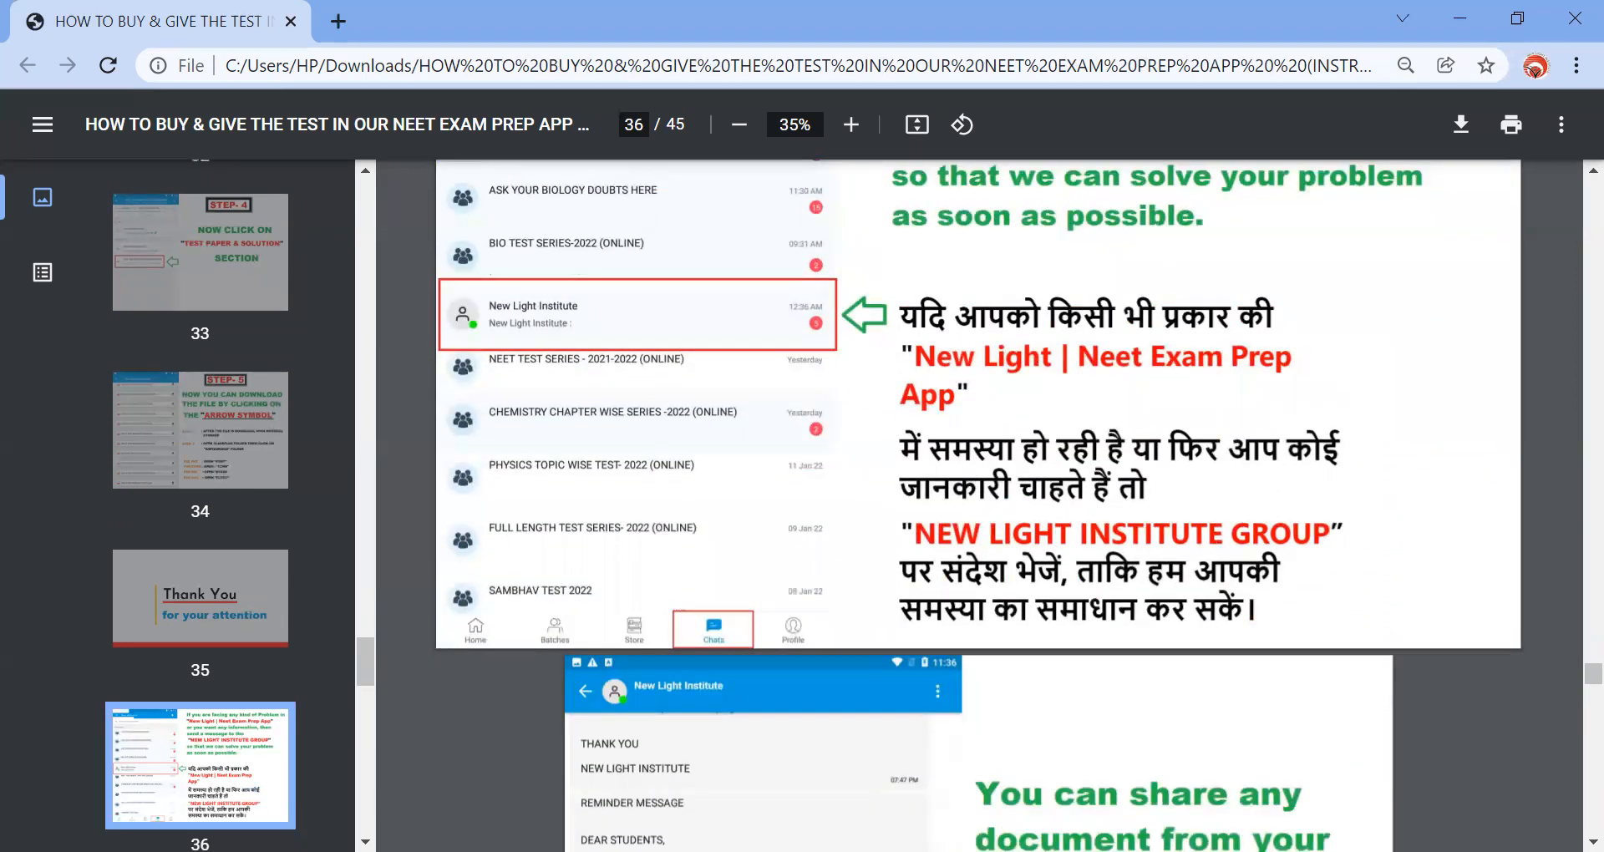
scroll(down, 3)
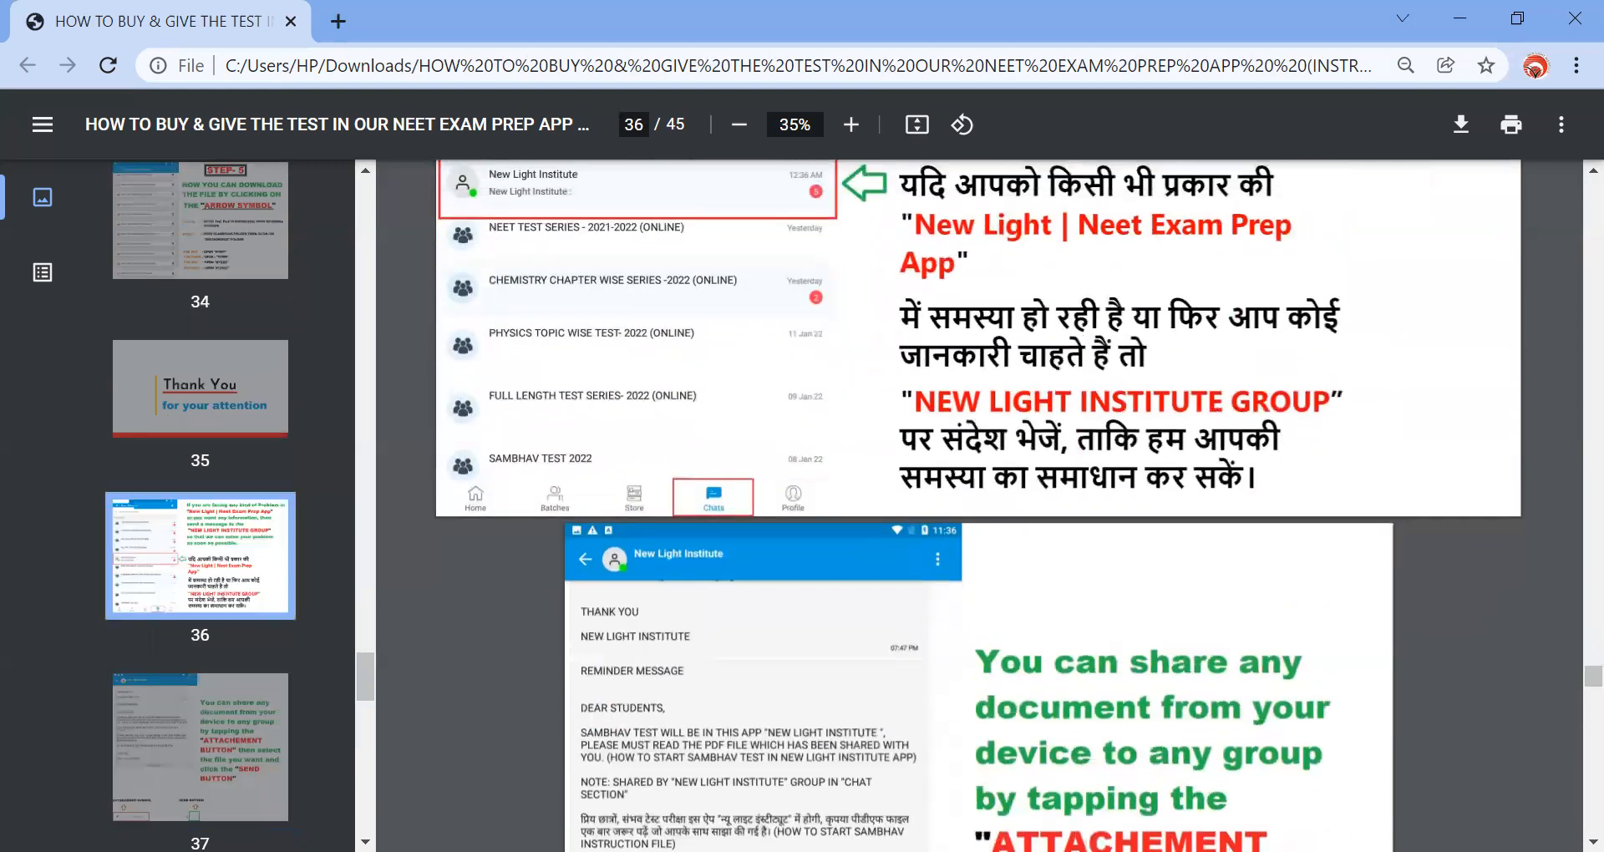